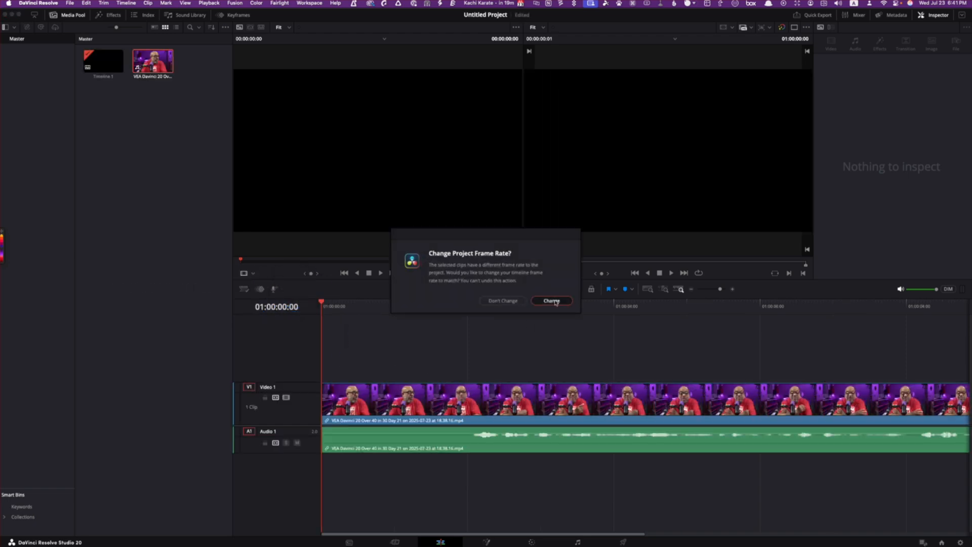
- Accept changing the project frame rate to match the interview clip
left_click(550, 300)
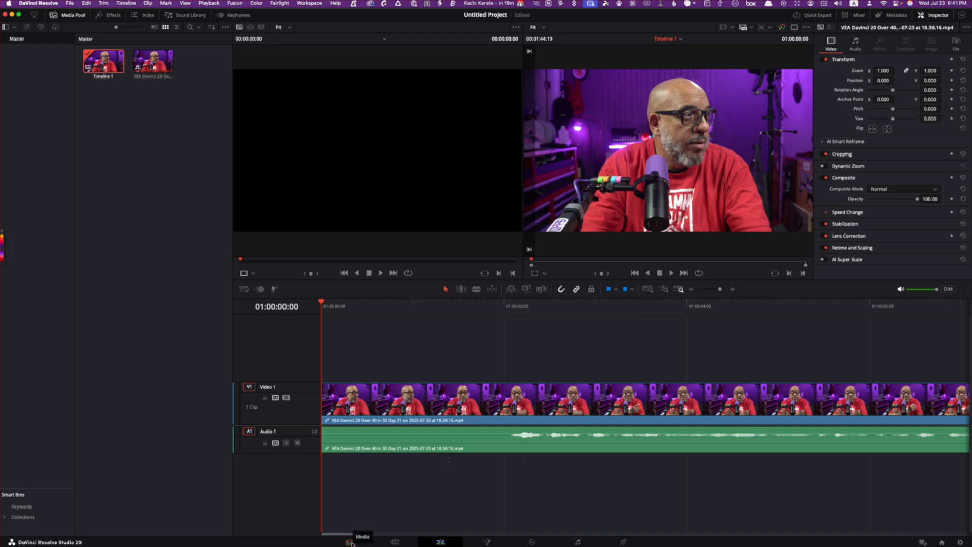
- On the Media page, enable Use Speaker Detection for Timeline 1's audio transcription
key("shift+2")
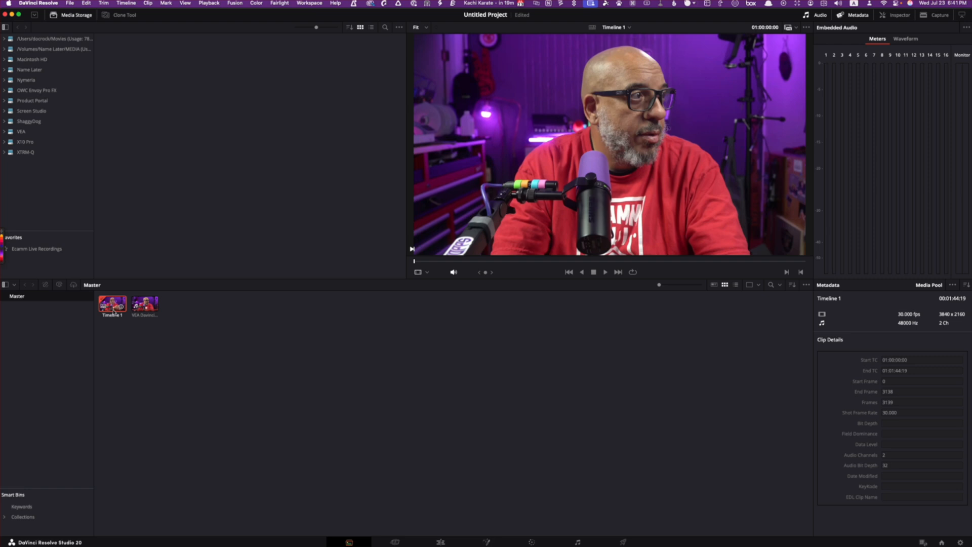
right_click(111, 304)
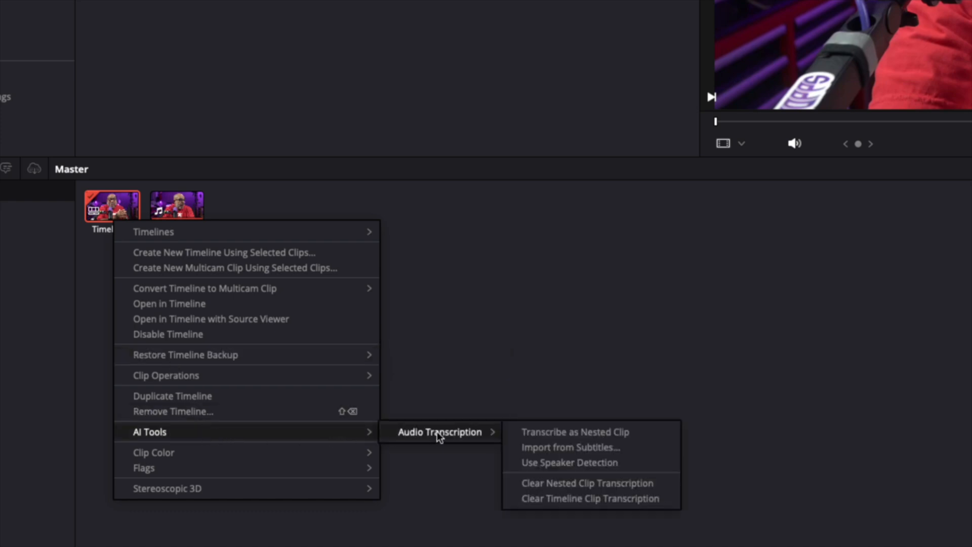
mouse_move(561, 462)
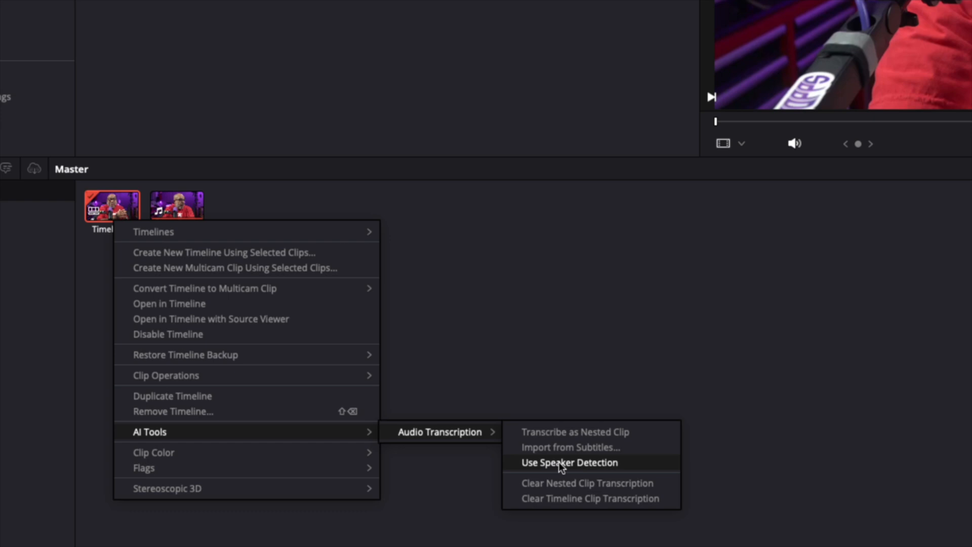
left_click(568, 461)
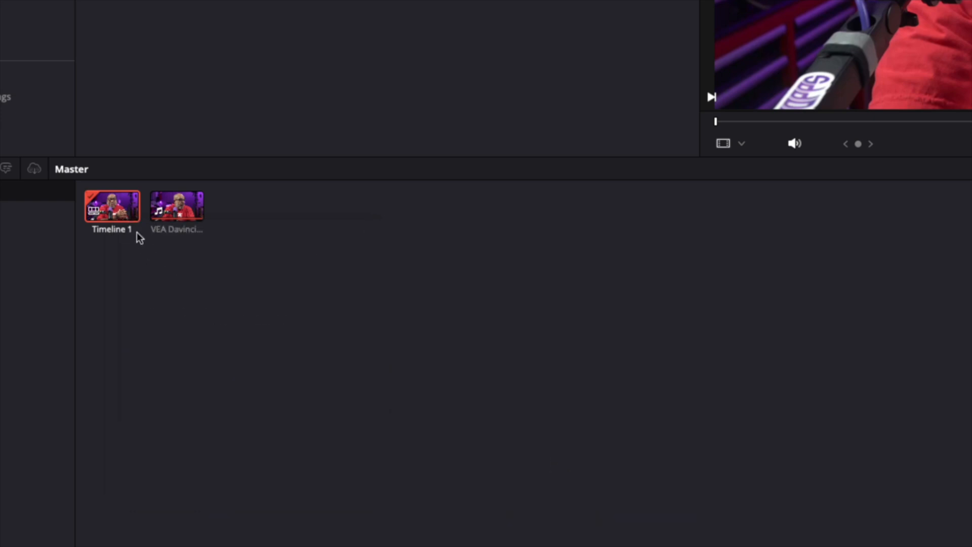
right_click(111, 205)
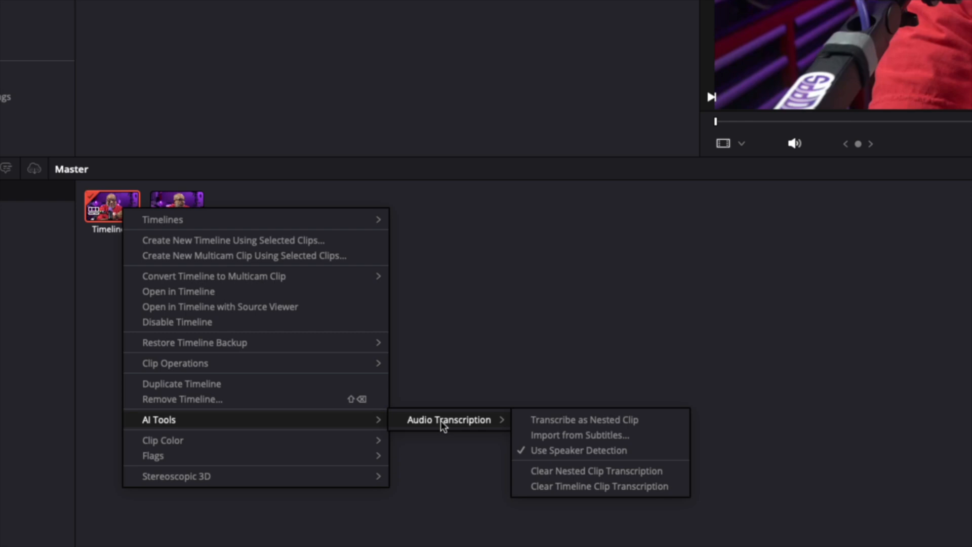
mouse_move(580, 434)
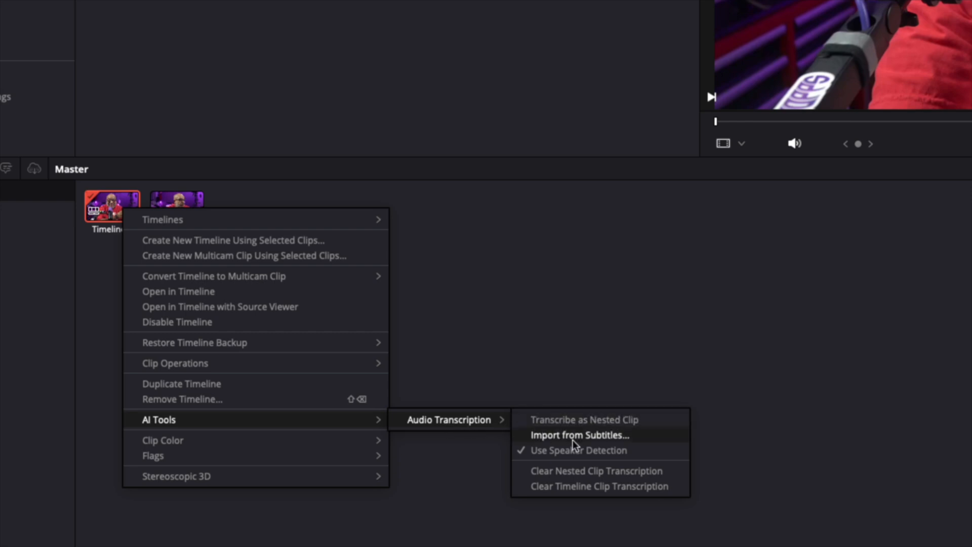
mouse_move(575, 471)
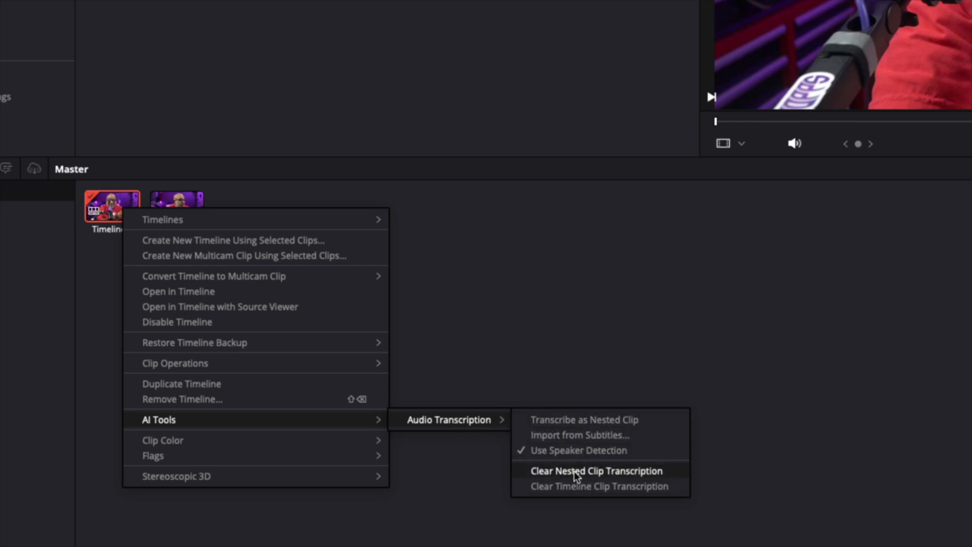
mouse_move(565, 419)
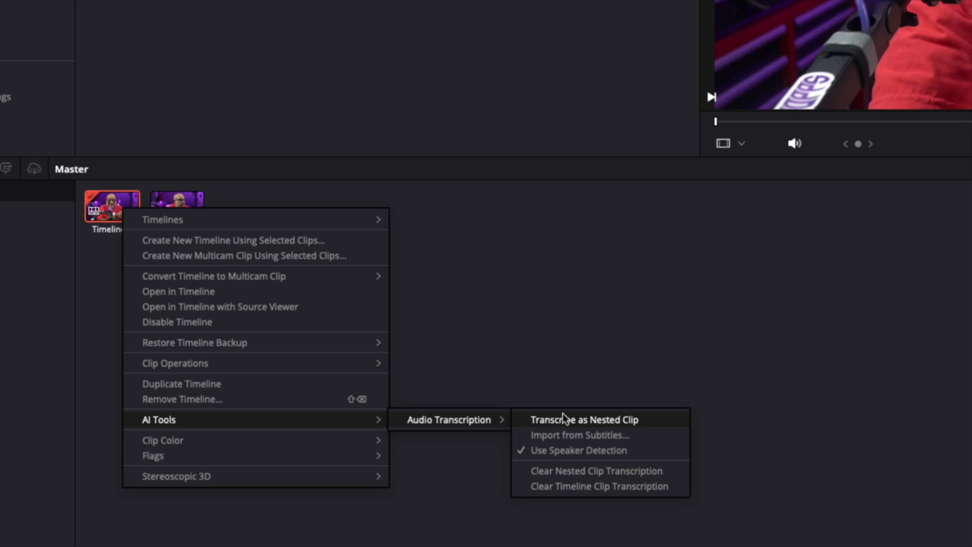
mouse_move(479, 424)
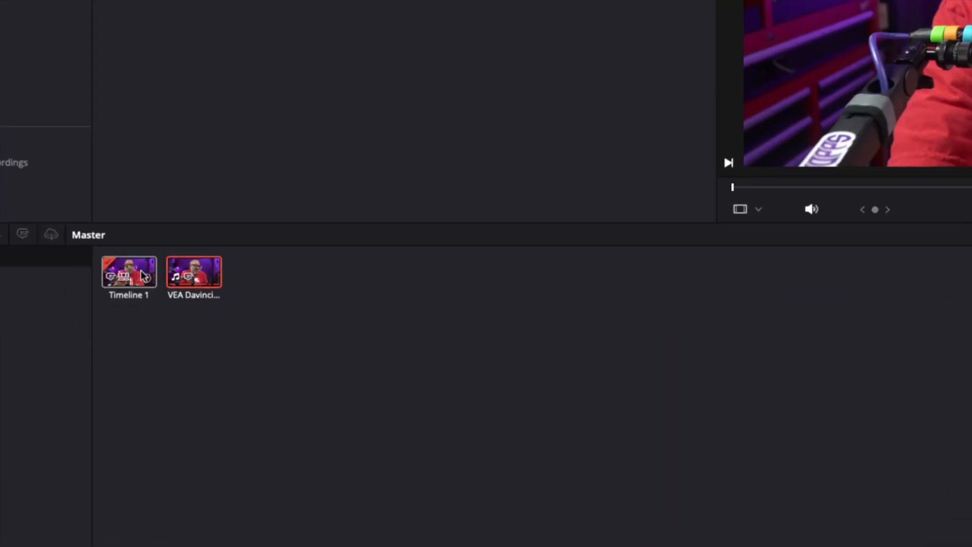
- Run AI Tools > Audio Transcription > Transcribe on the interview clip in the Media Pool
right_click(128, 272)
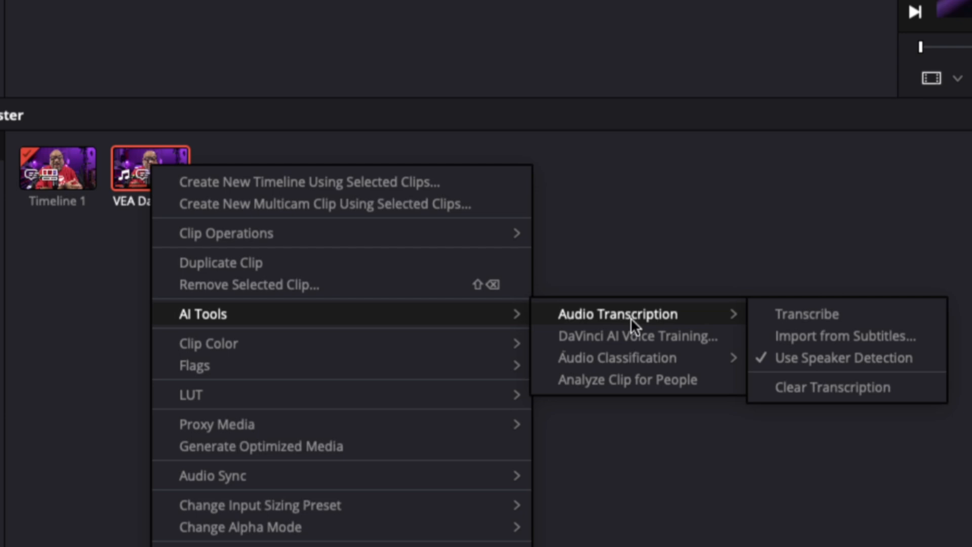
mouse_move(824, 316)
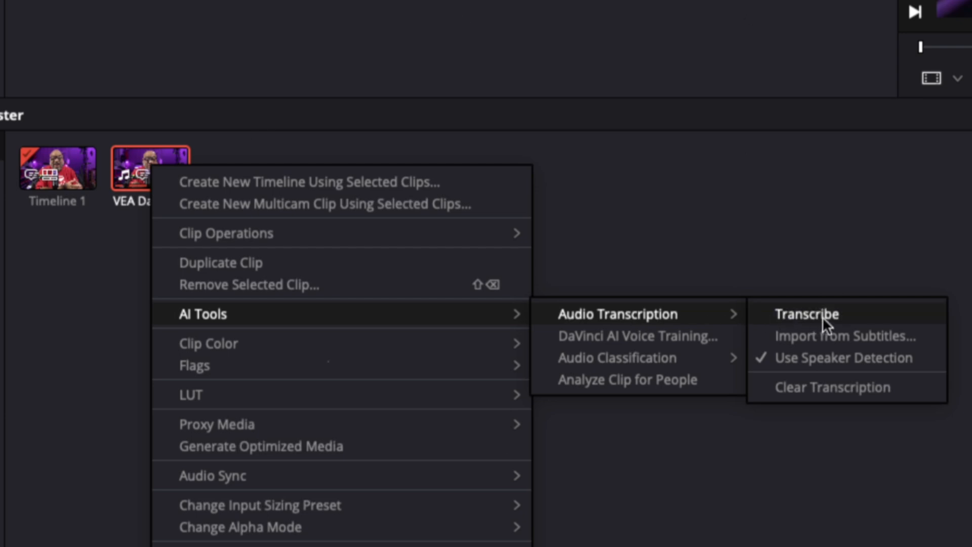
left_click(805, 313)
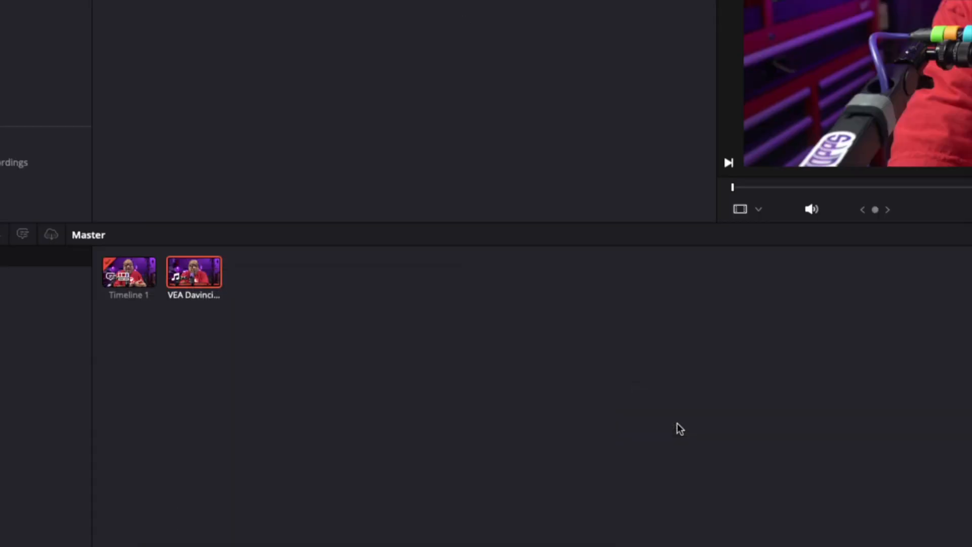
right_click(194, 272)
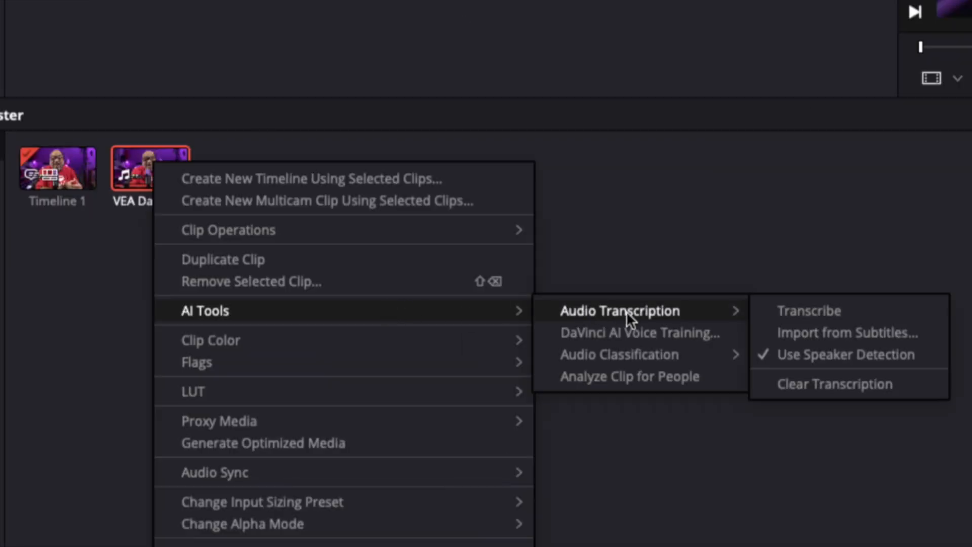
mouse_move(838, 317)
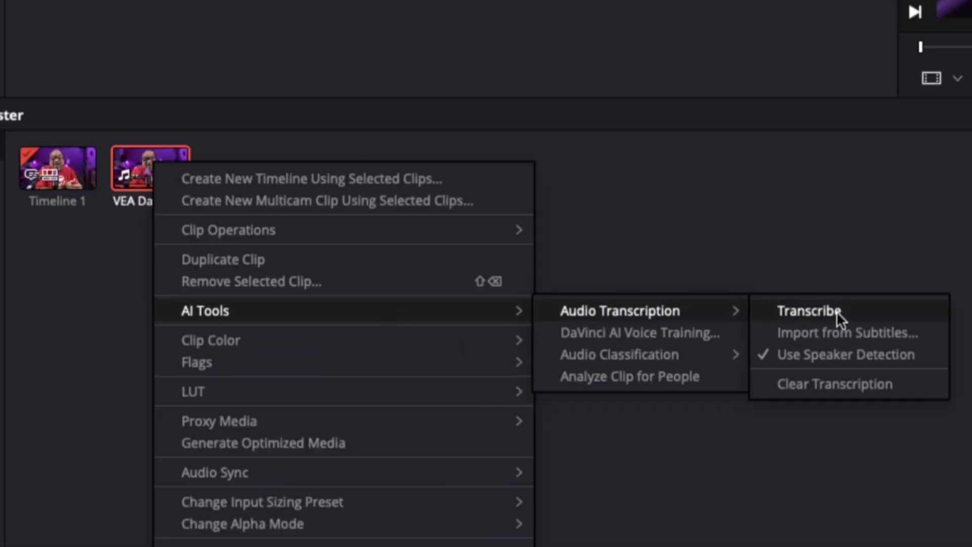
left_click(810, 311)
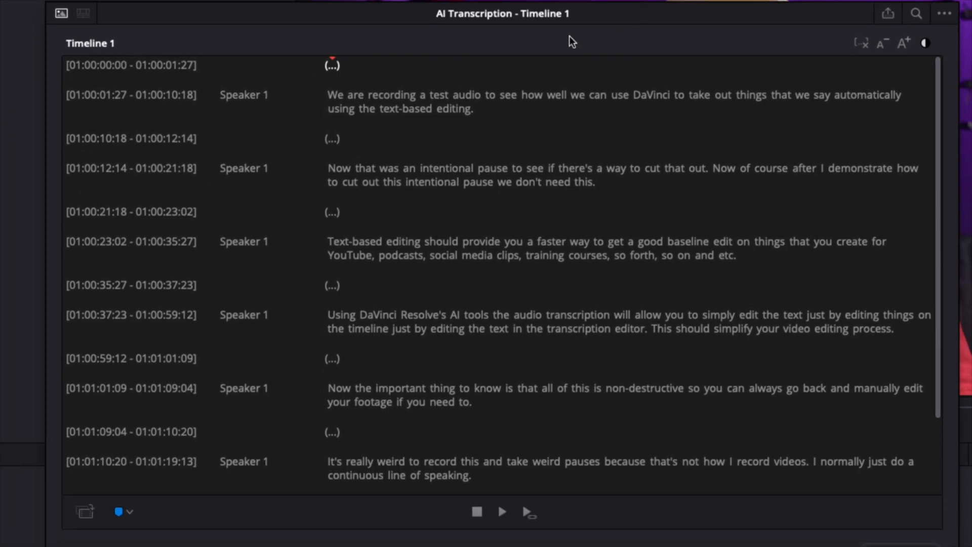
mouse_move(333, 147)
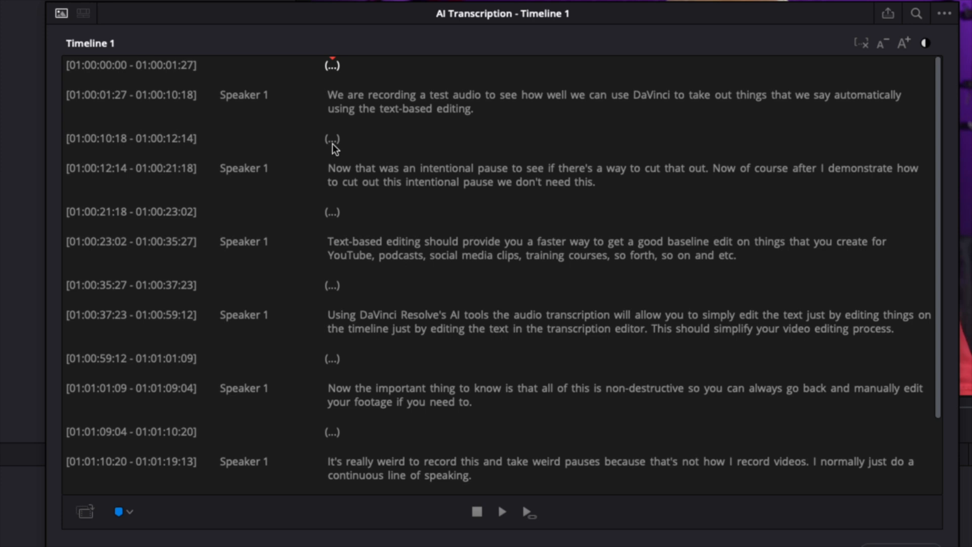
mouse_move(365, 102)
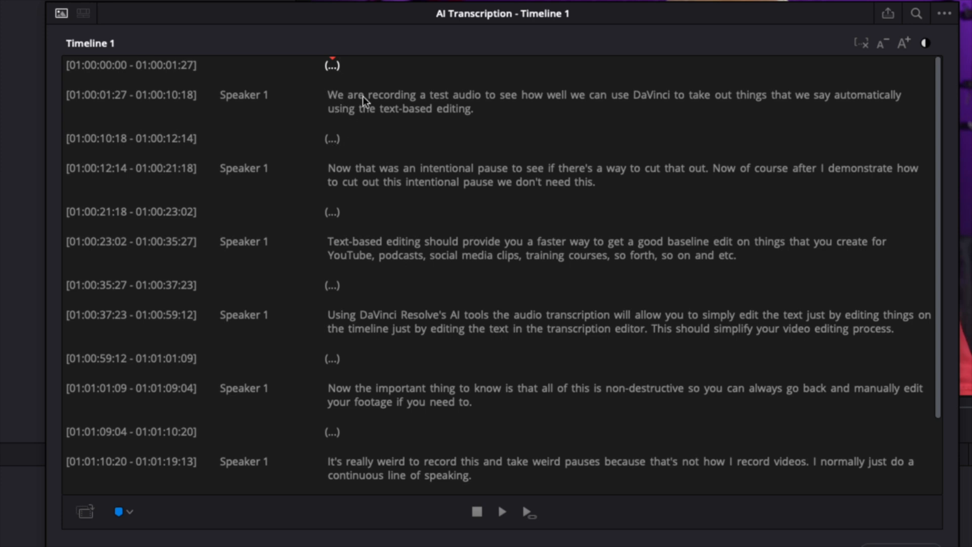
mouse_move(612, 110)
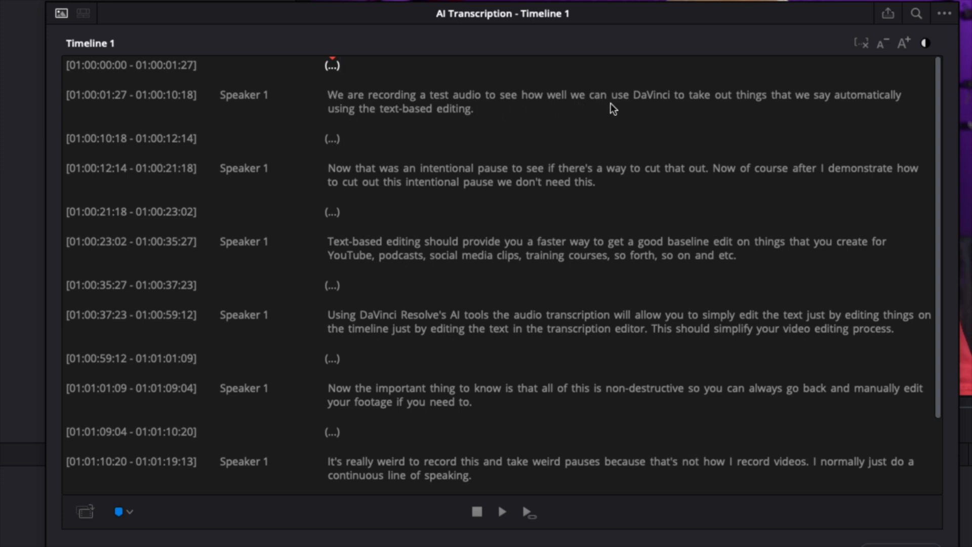
mouse_move(671, 103)
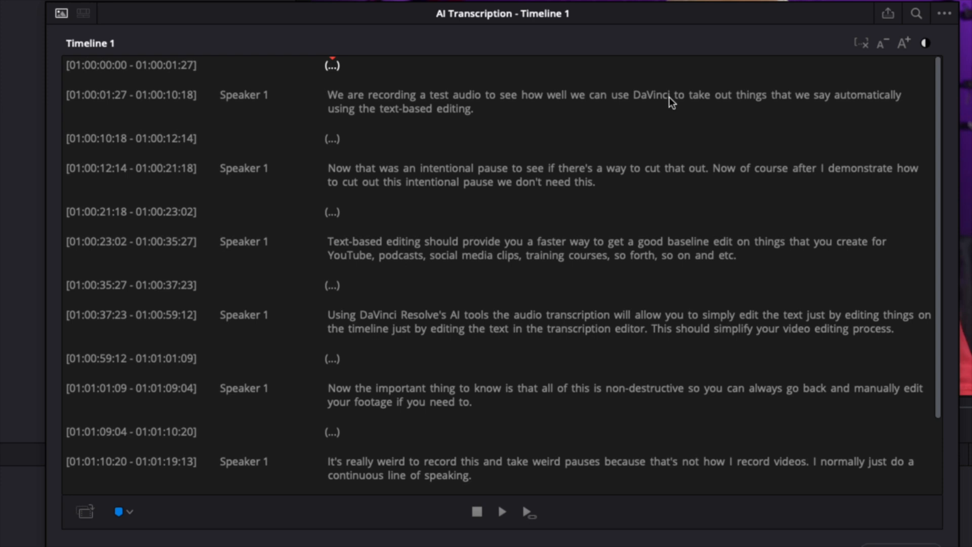
mouse_move(716, 104)
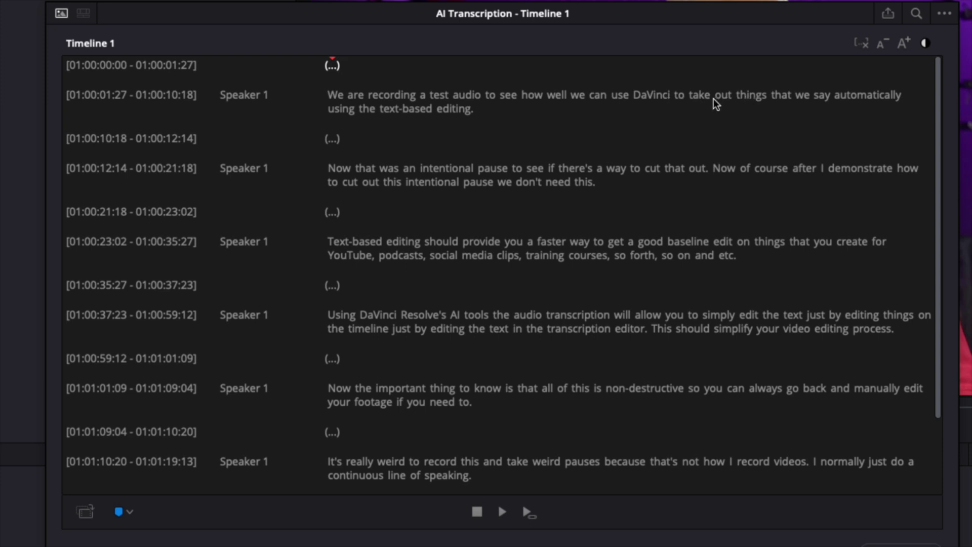
mouse_move(308, 143)
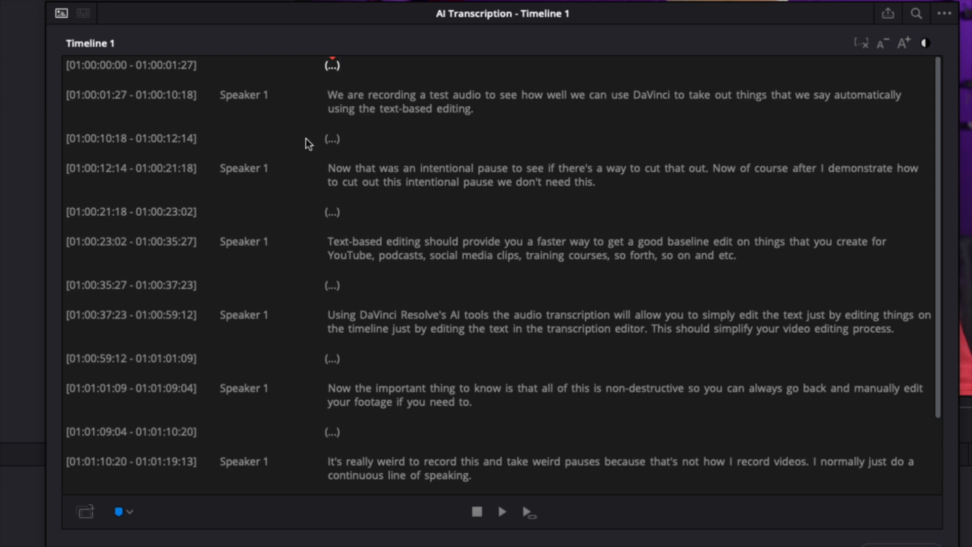
mouse_move(330, 172)
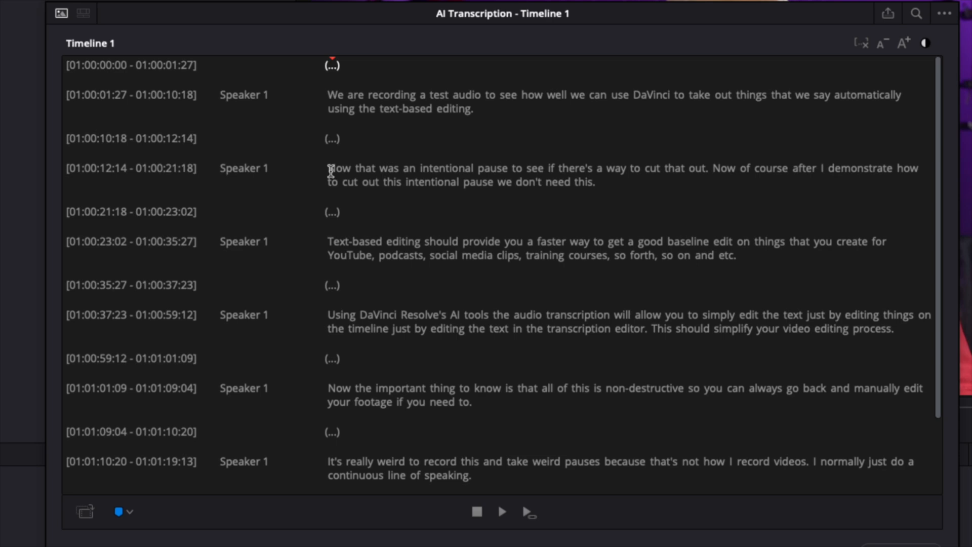
mouse_move(588, 176)
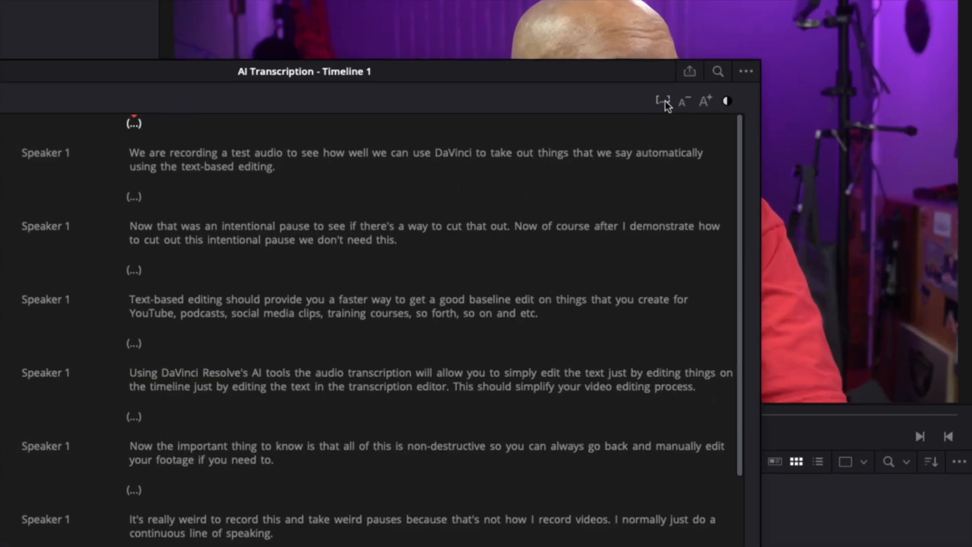
mouse_move(664, 105)
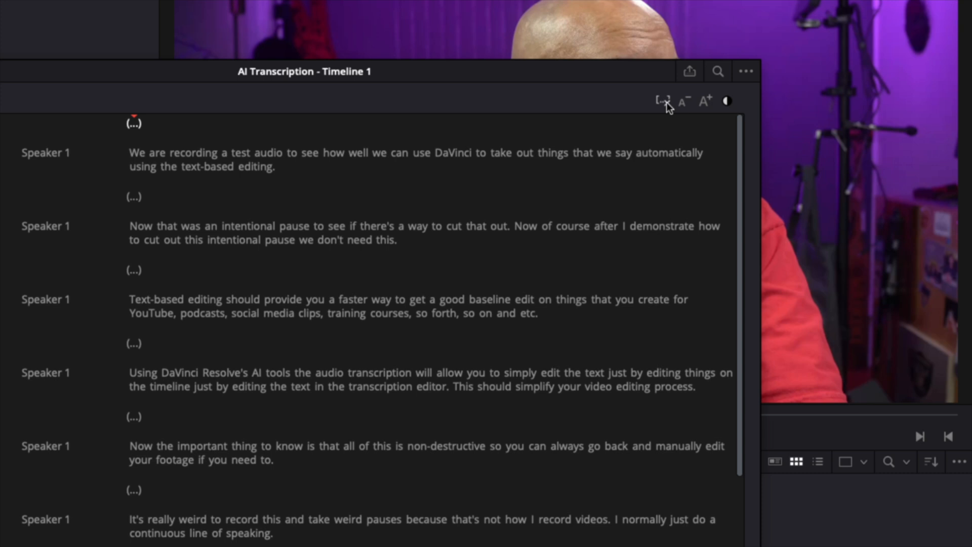
mouse_move(683, 105)
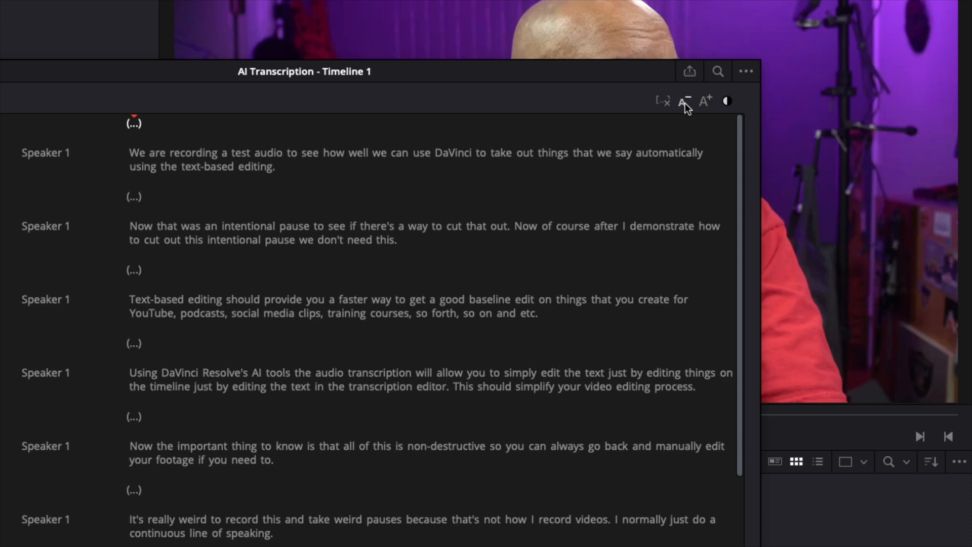
mouse_move(683, 101)
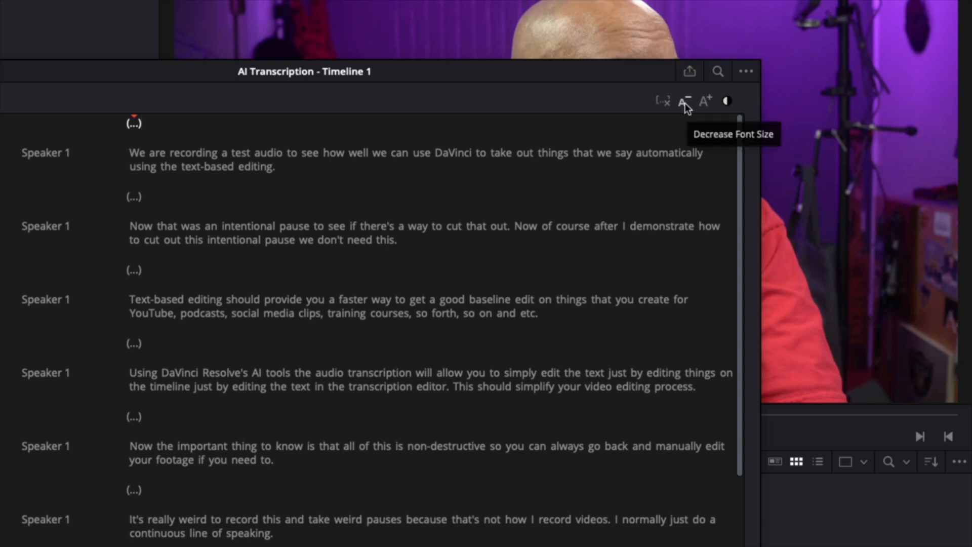
mouse_move(727, 101)
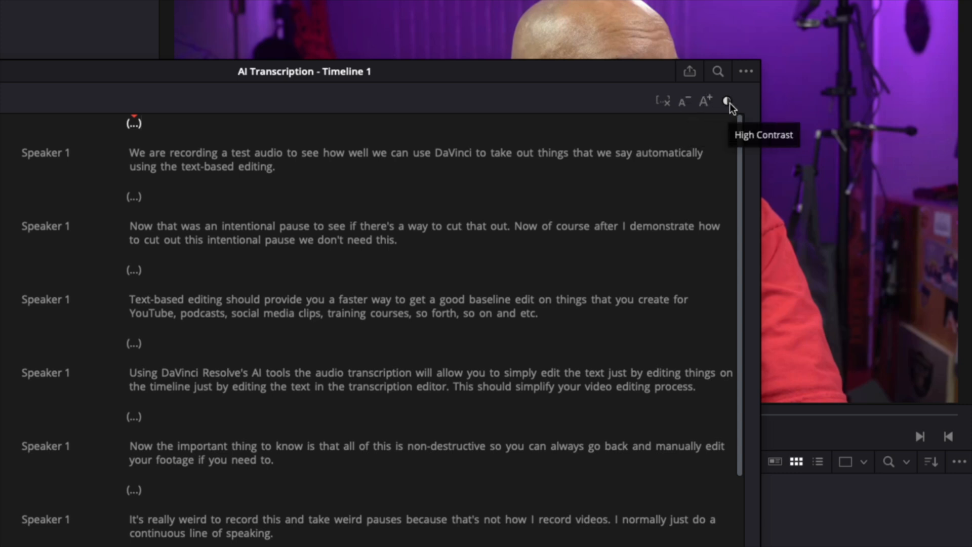
left_click(727, 101)
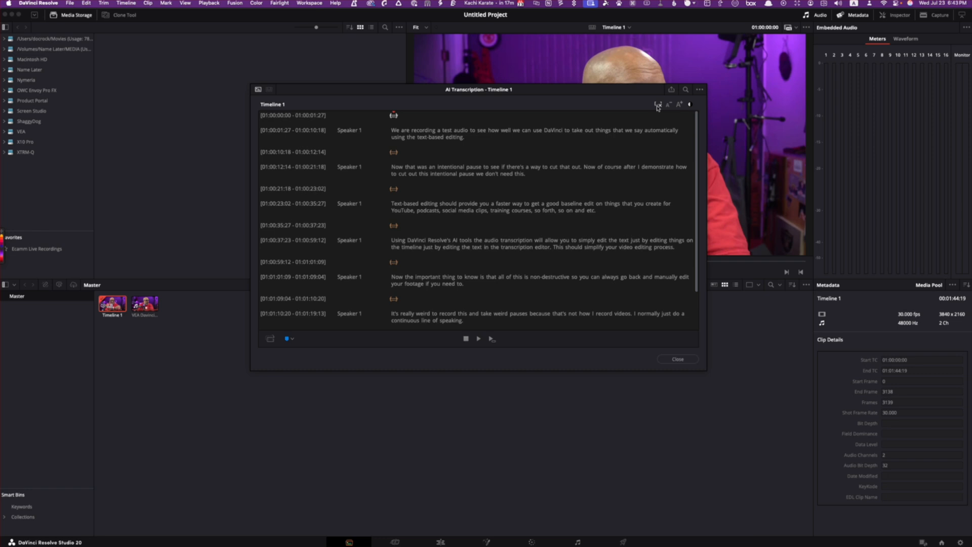
- Move to the Edit page with the AI Transcription window still showing over Timeline 1
left_click(658, 104)
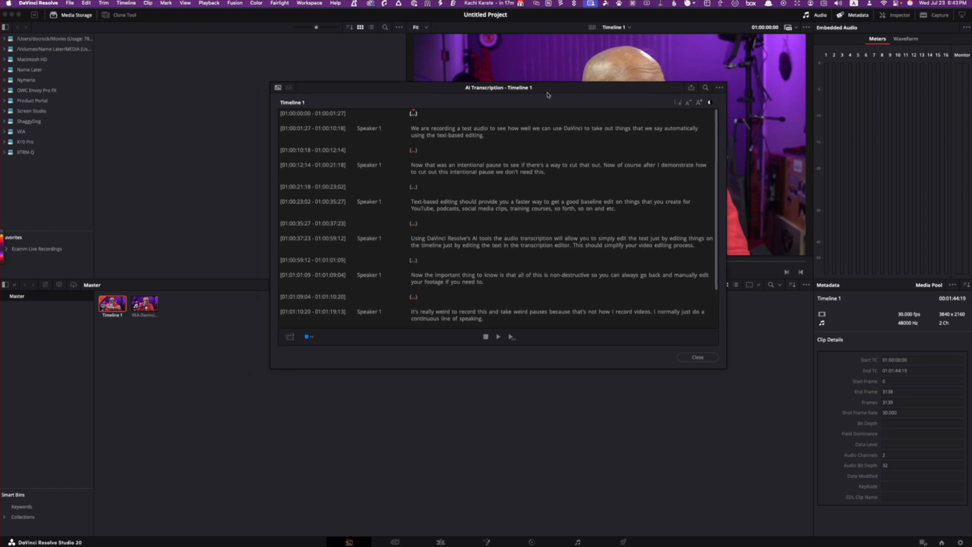
mouse_move(468, 485)
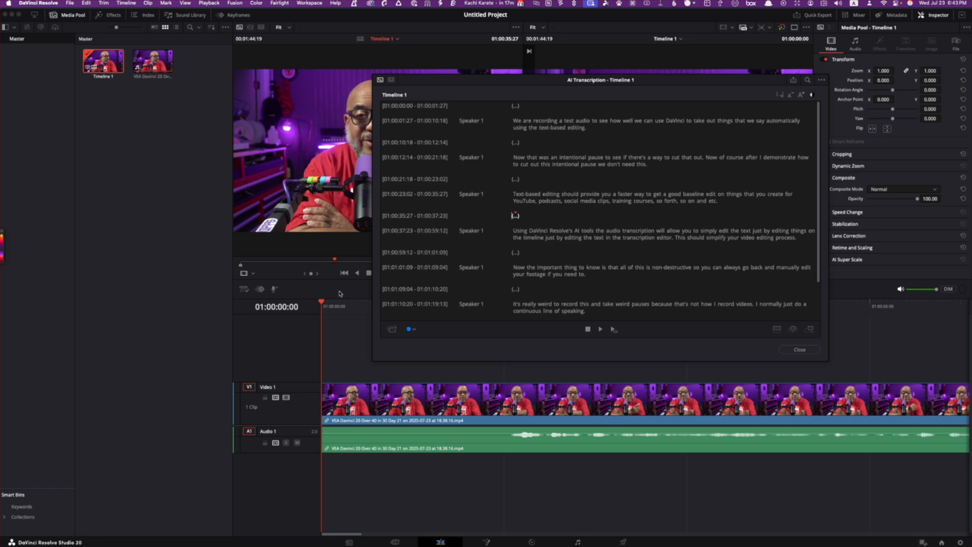
mouse_move(399, 79)
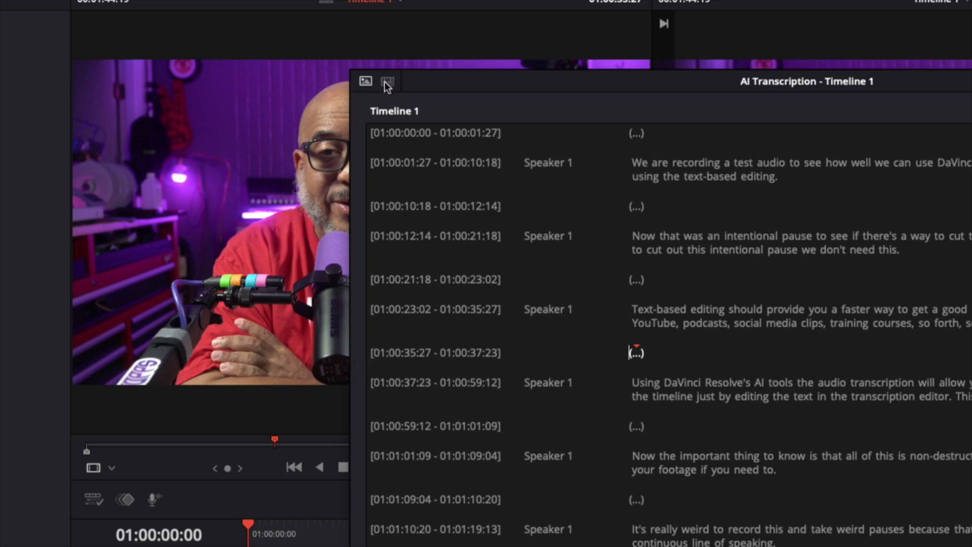
left_click(386, 81)
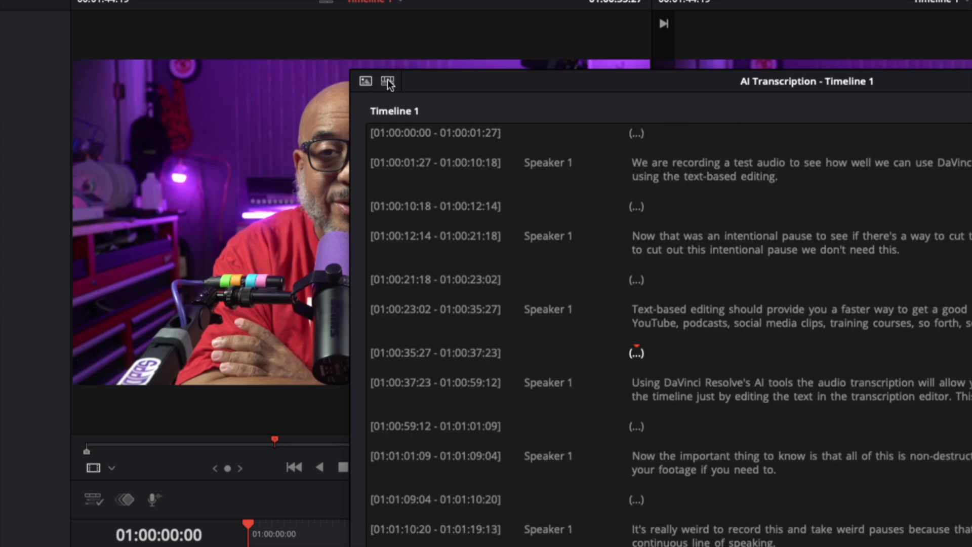
- Clear the existing transcript and re-run transcription with Speaker Detection
left_click(390, 81)
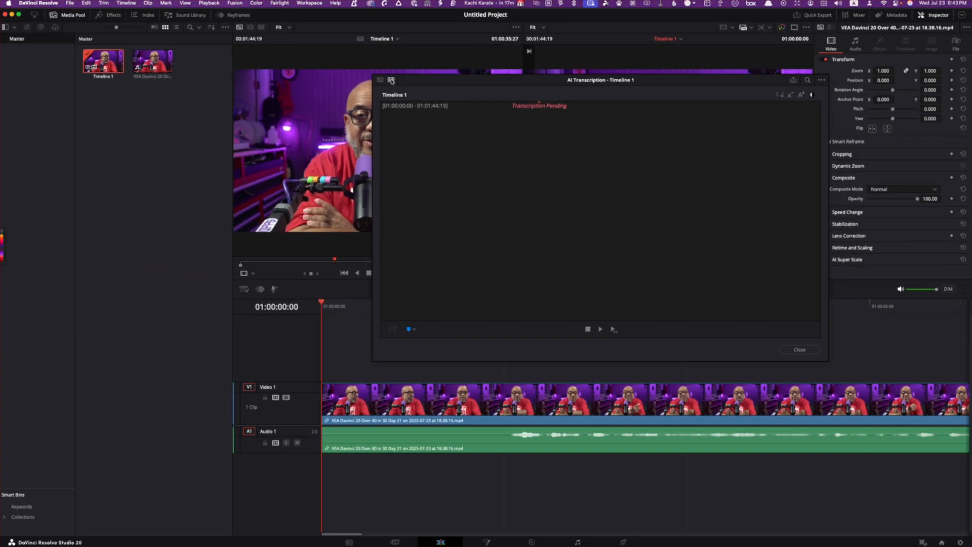
mouse_move(530, 84)
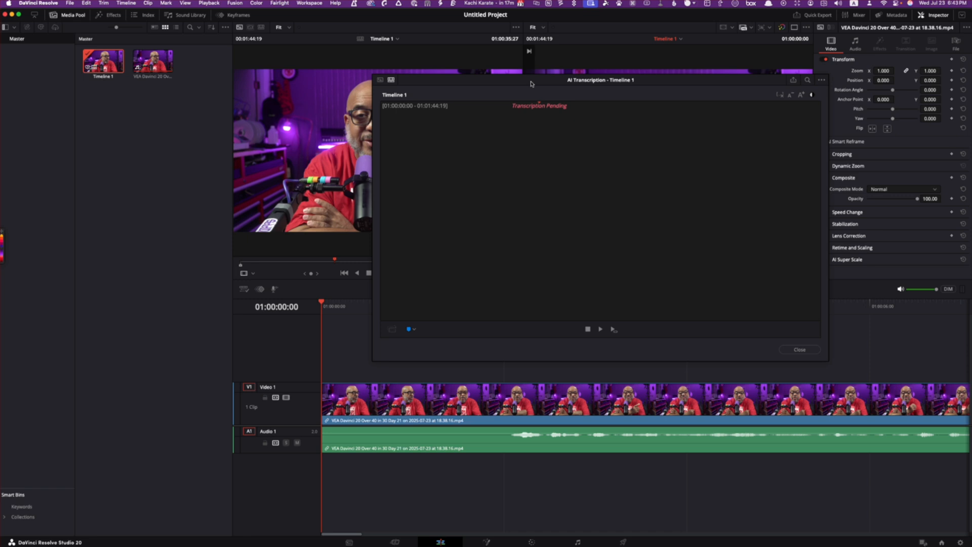
mouse_move(734, 424)
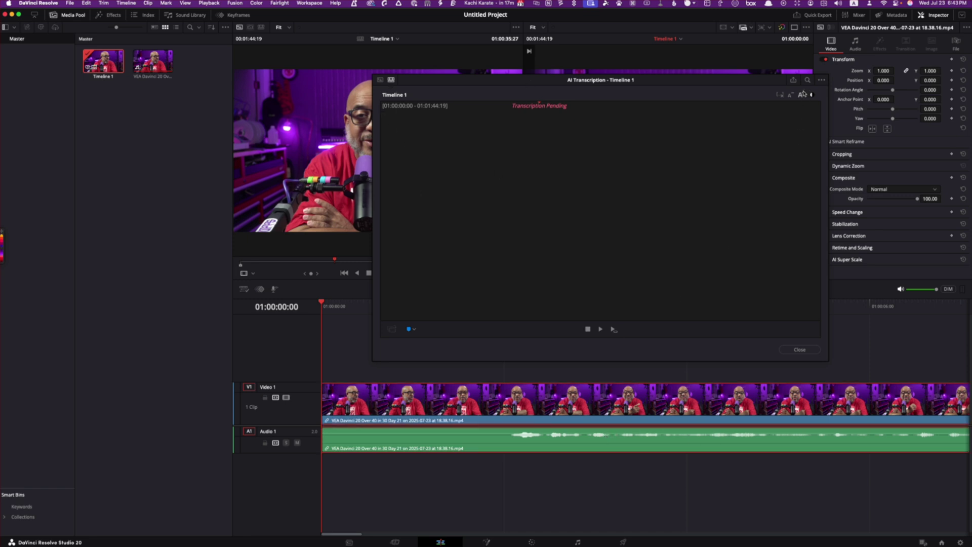
left_click(821, 95)
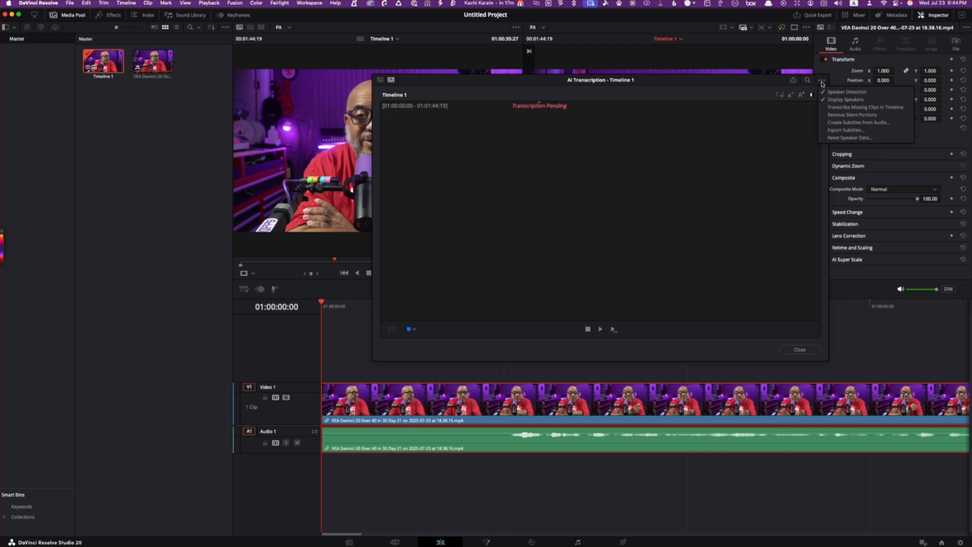
left_click(864, 106)
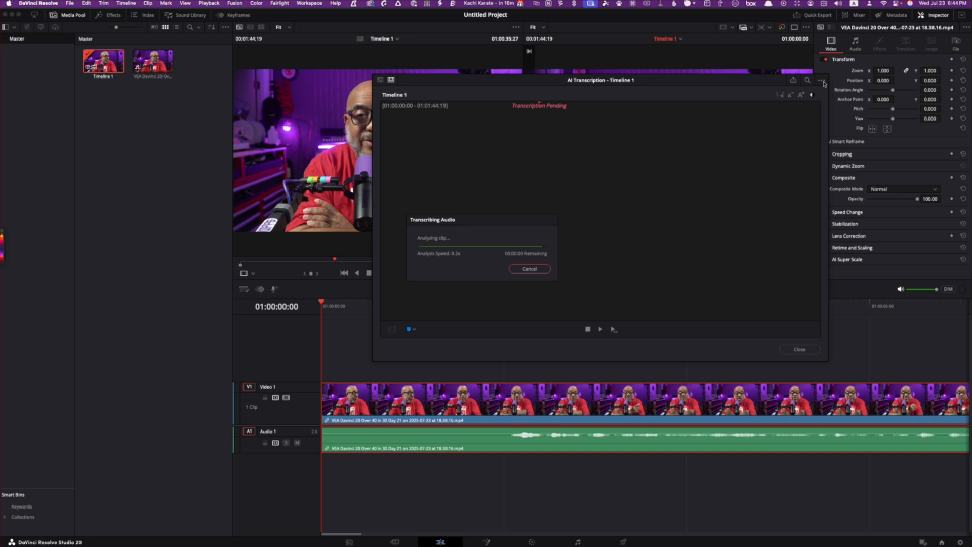
- Review the transcription options (…) menu entries without applying any
left_click(810, 94)
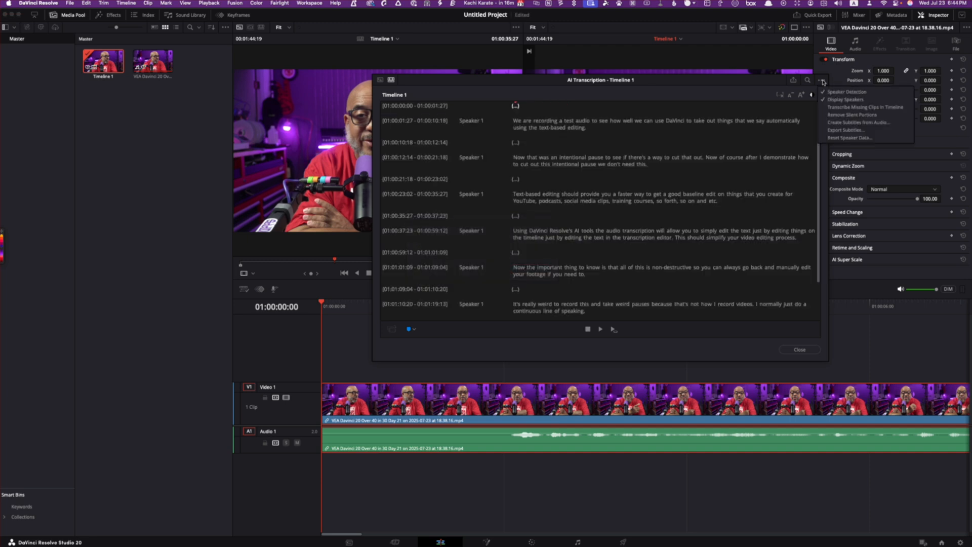
mouse_move(866, 106)
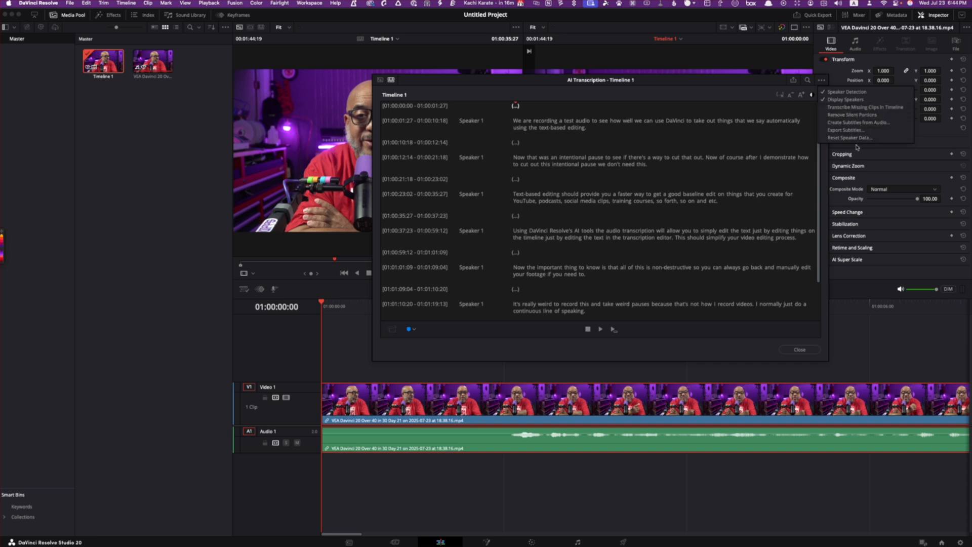
mouse_move(860, 119)
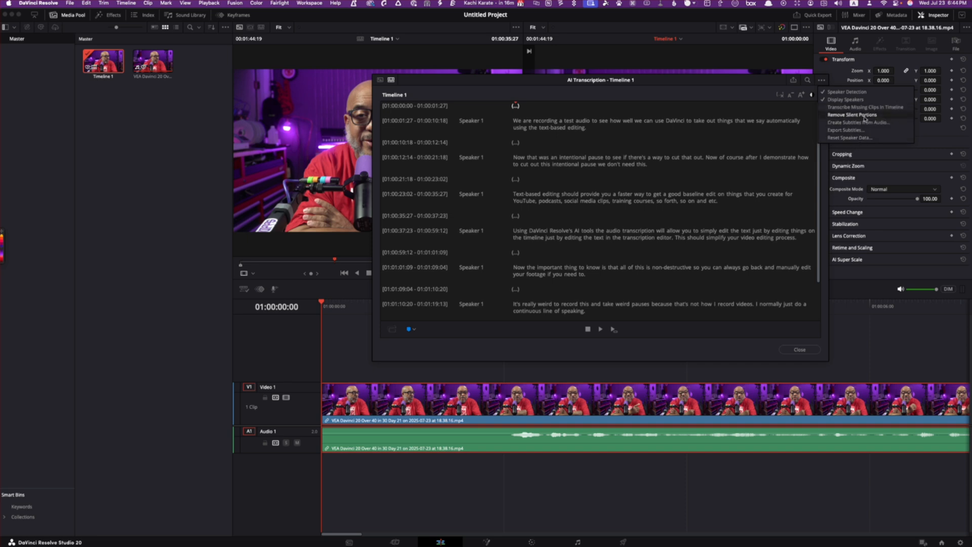
mouse_move(776, 100)
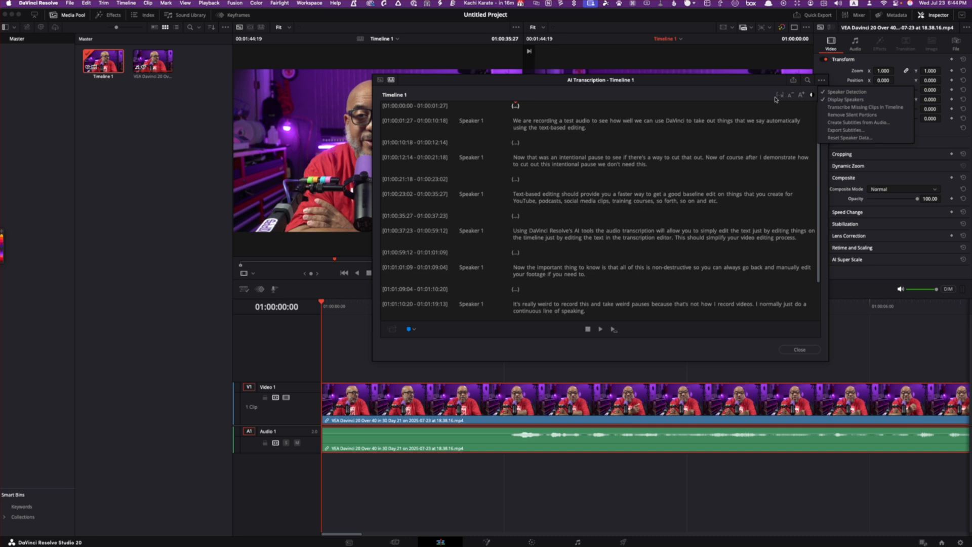
mouse_move(856, 130)
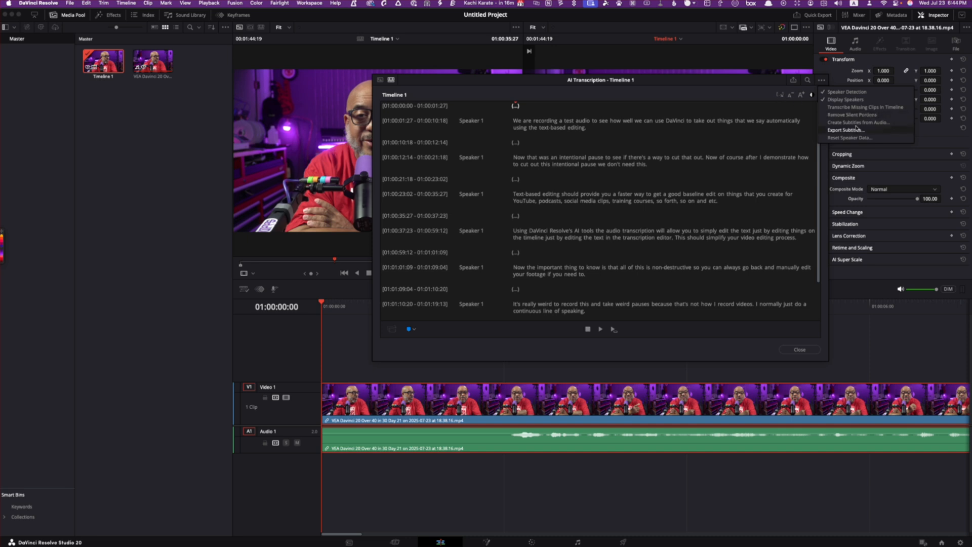
mouse_move(857, 123)
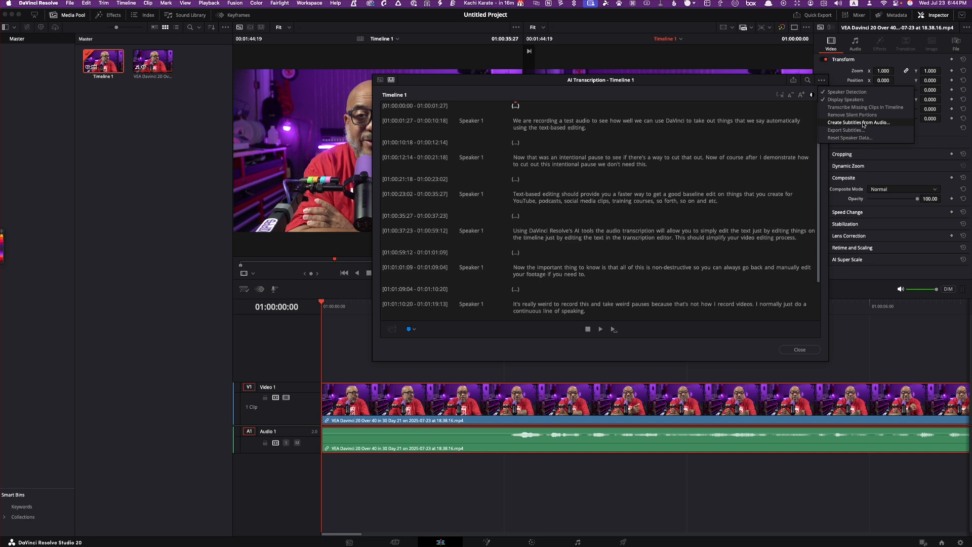
mouse_move(855, 131)
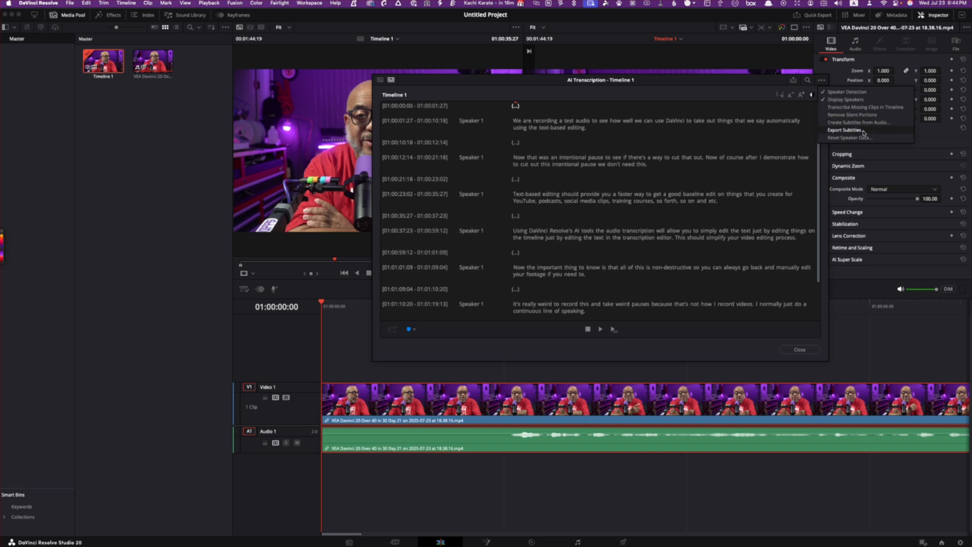
mouse_move(874, 139)
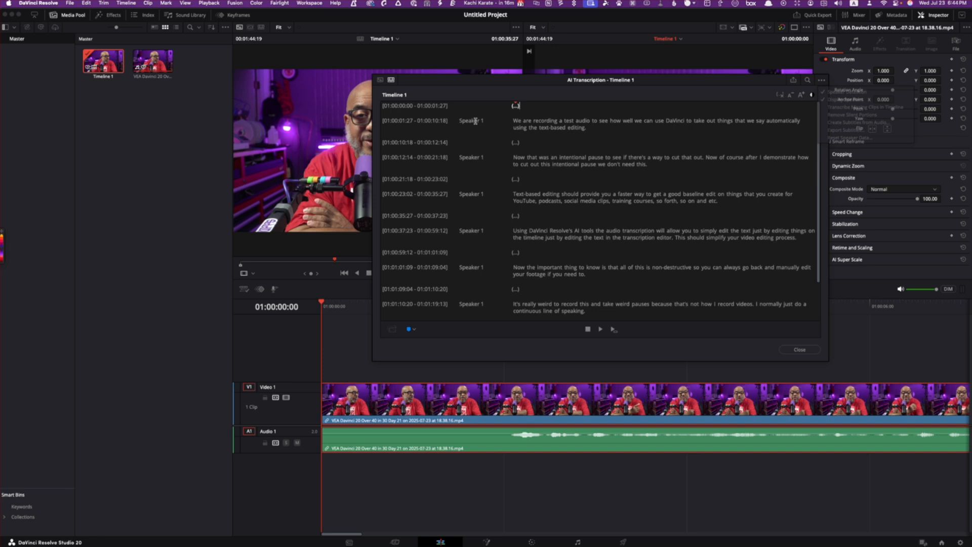
- Rename the transcript speaker label from Speaker 1 to Doc
double_click(471, 120)
type("Doc")
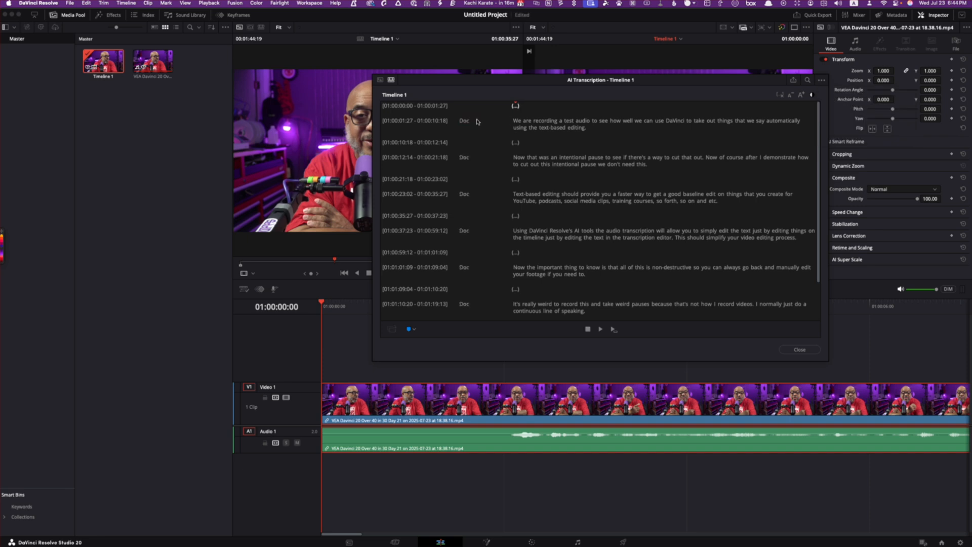
mouse_move(631, 209)
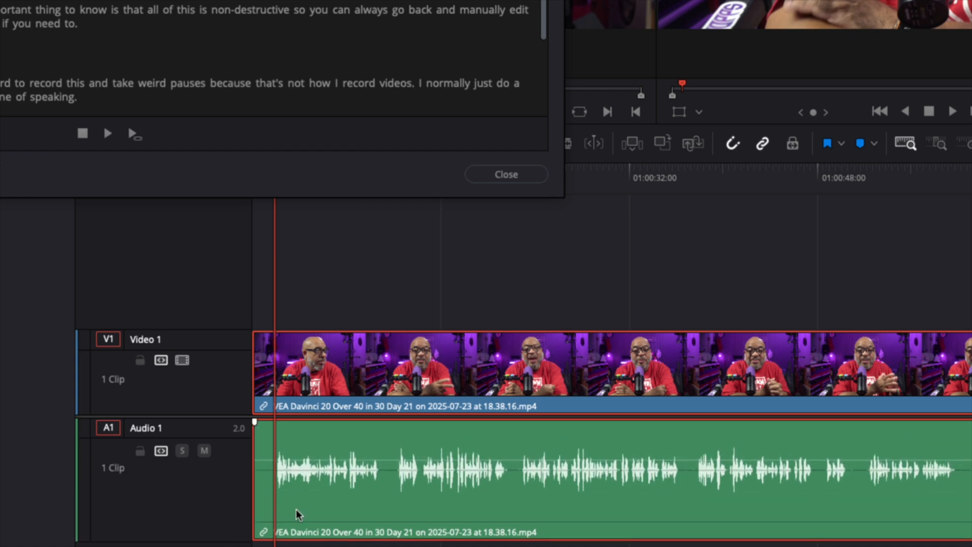
mouse_move(411, 473)
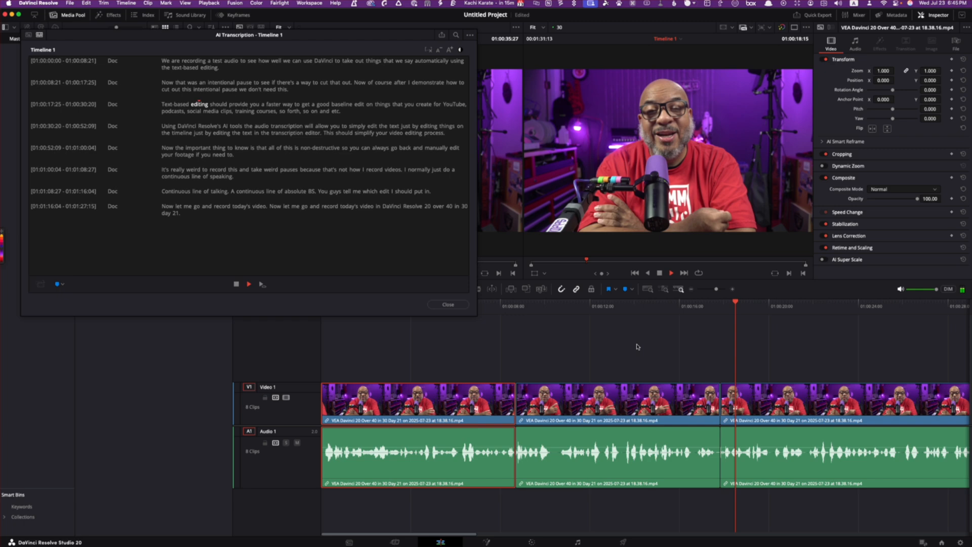
- Play the eight-clip cut from the start up to the 'intentional pause' passage
left_click(670, 273)
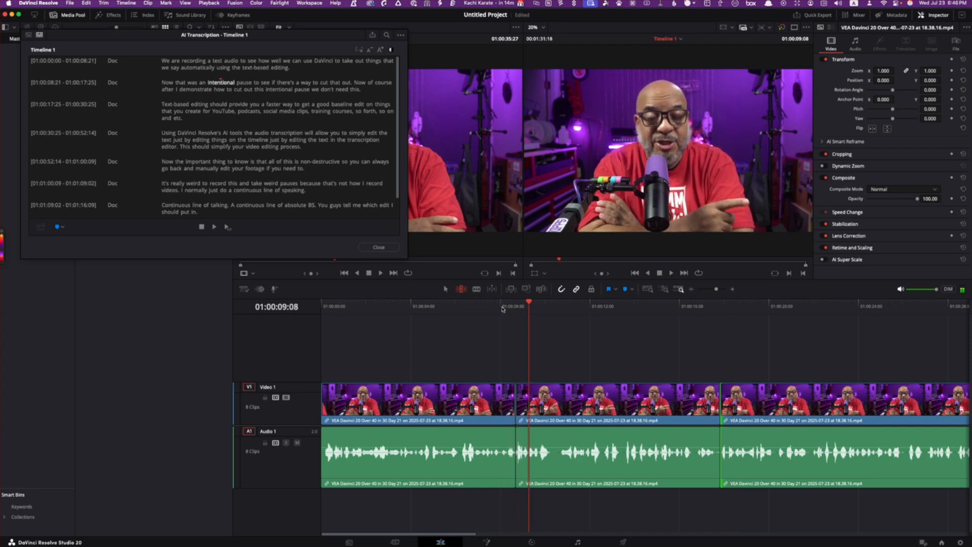
mouse_move(572, 465)
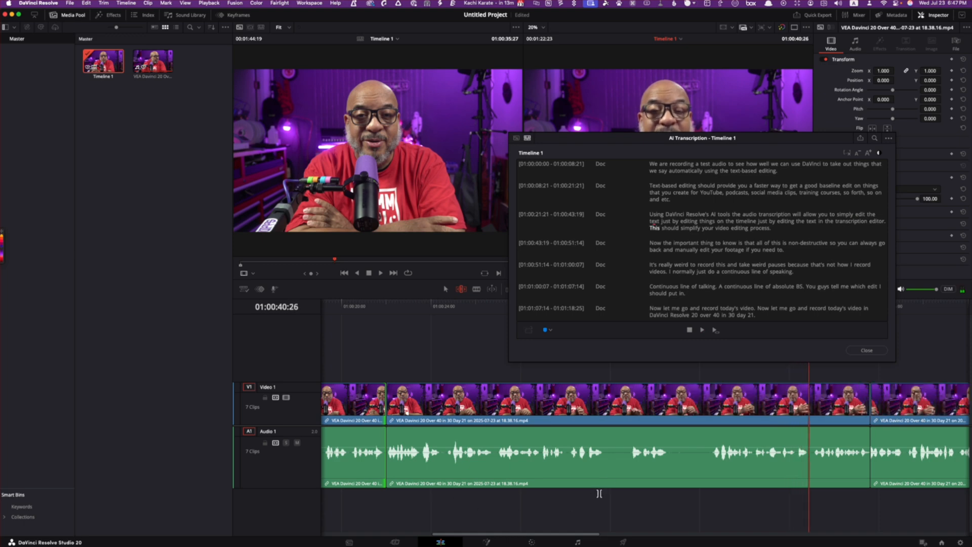
mouse_move(749, 220)
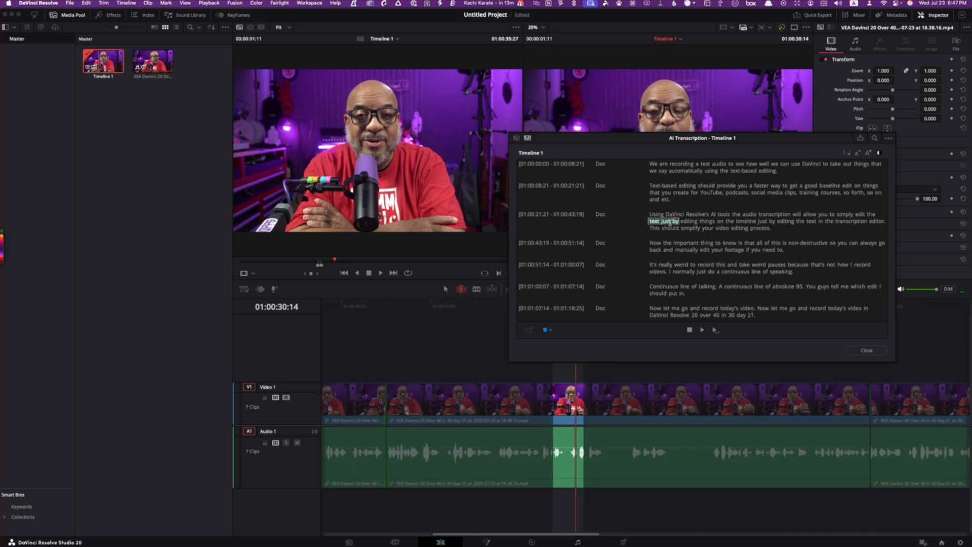
- Select and delete the repeated phrase 'just by editing things on the timeline' from the transcript
left_click(381, 273)
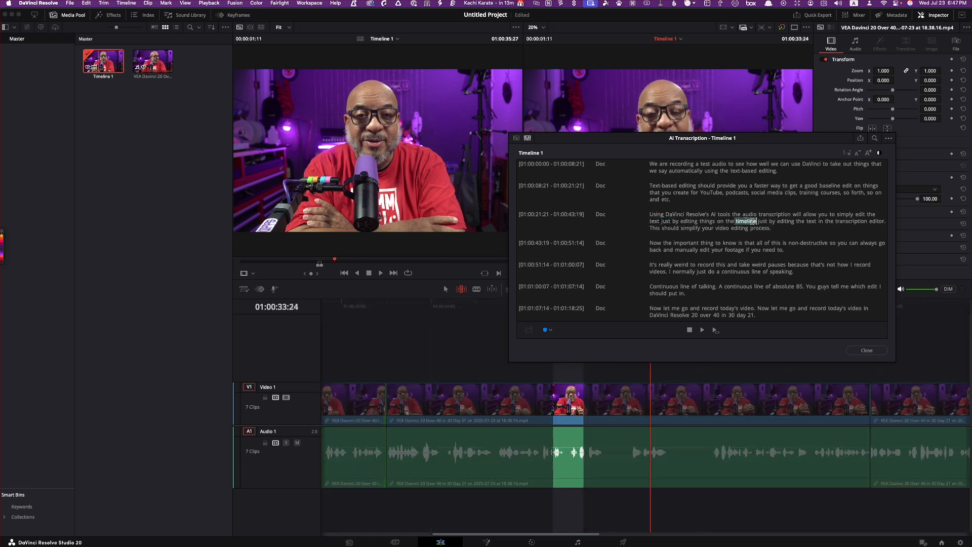
left_click(706, 221)
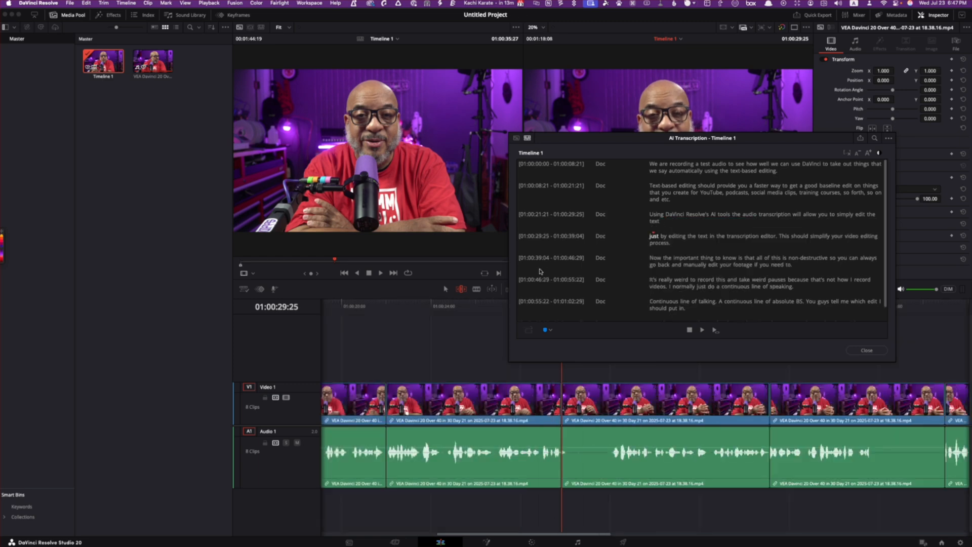
left_click(493, 305)
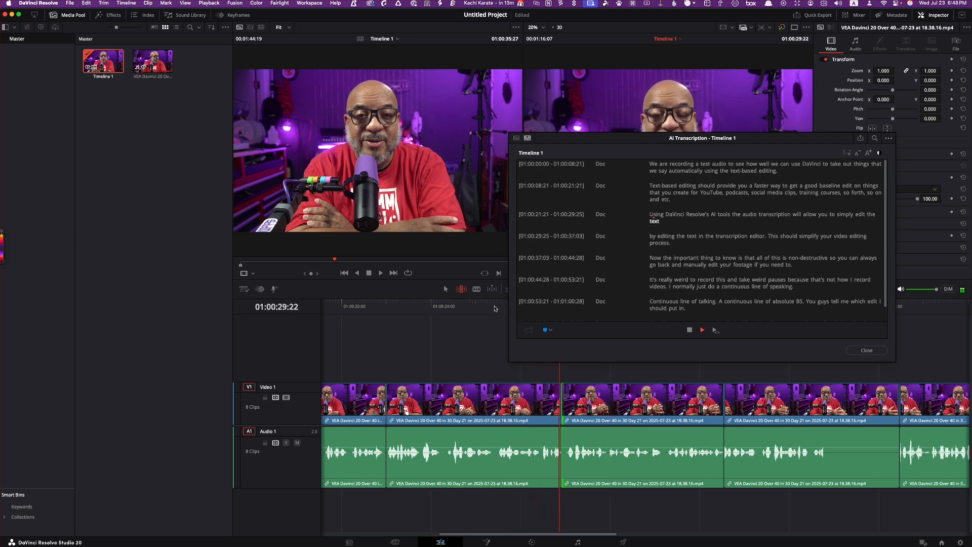
- Delete the leftover word 'just' and play back across the new cut to check it
left_click(700, 329)
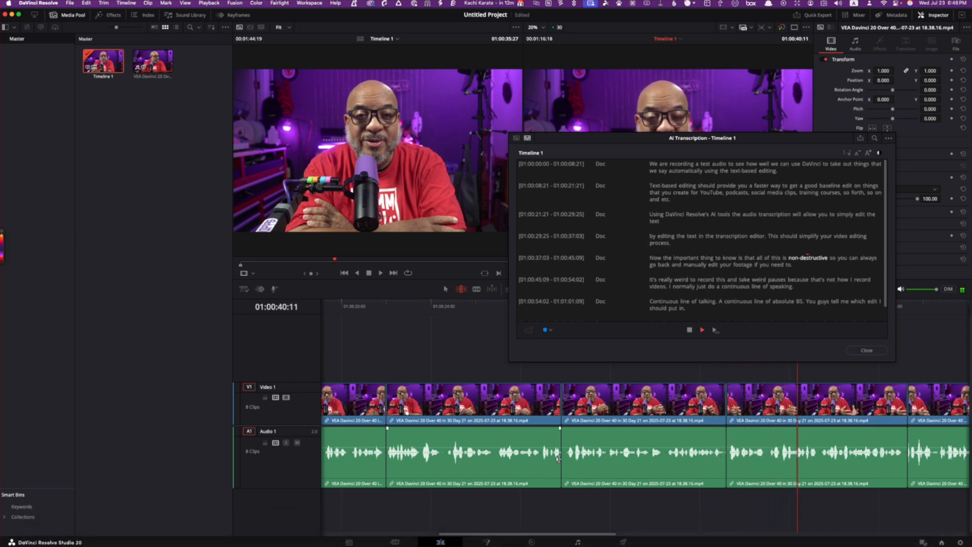
left_click(379, 272)
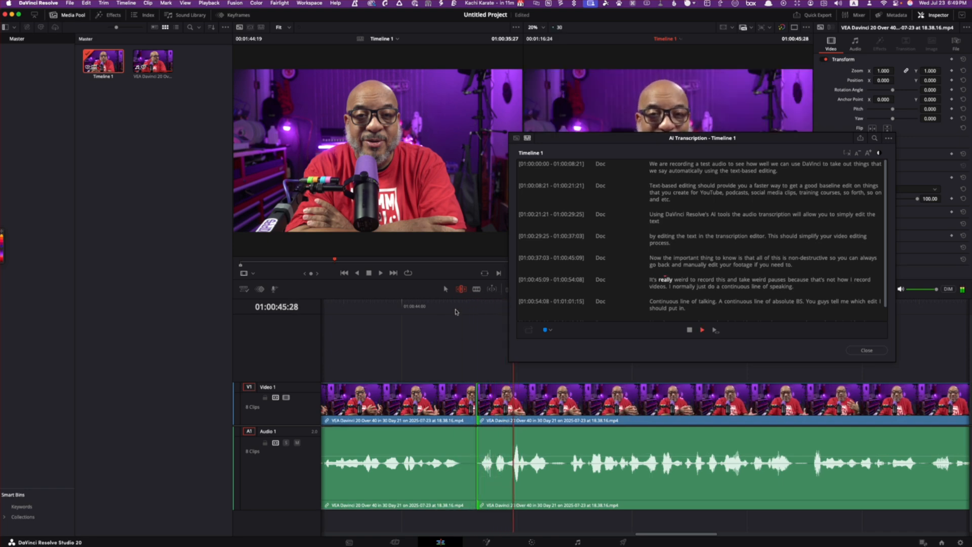
left_click(380, 273)
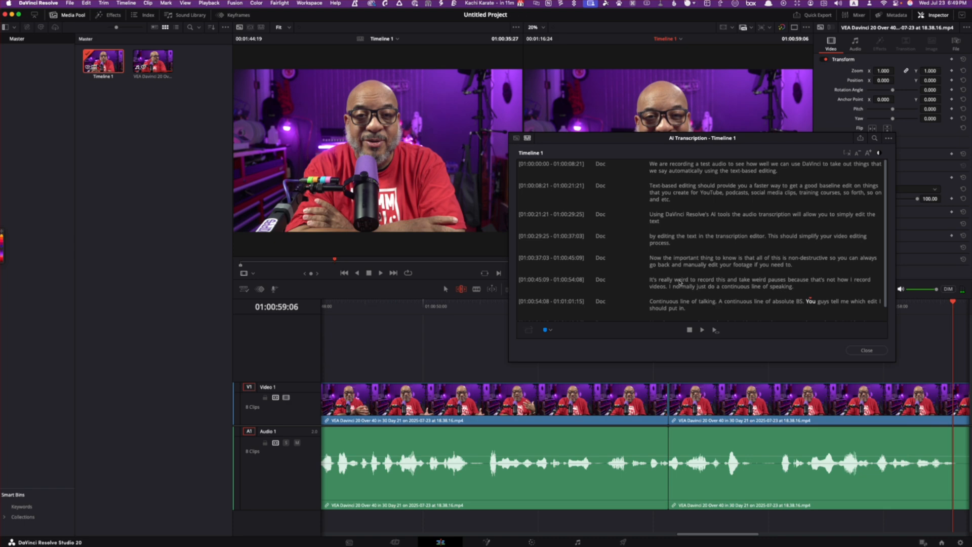
mouse_move(721, 290)
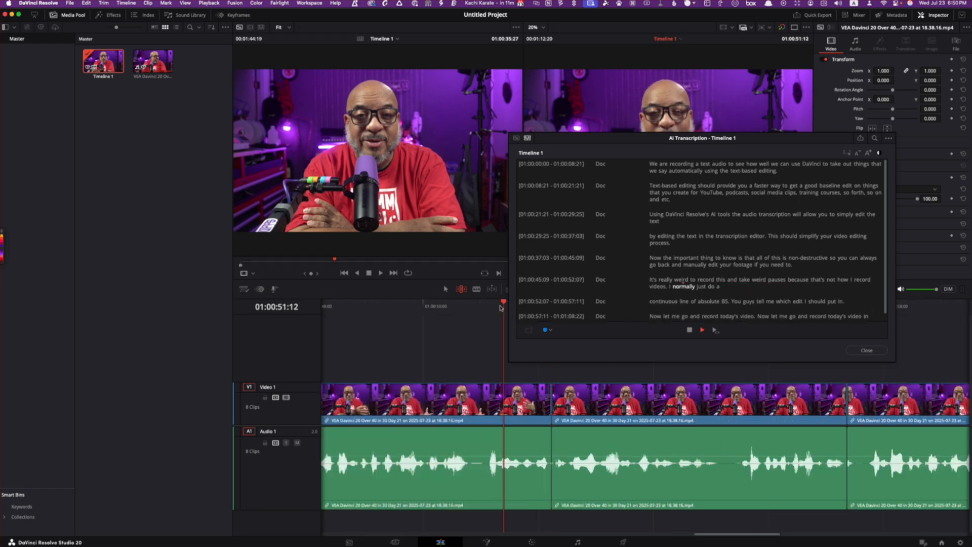
- Cue playback just before the rejoined 'continuous line of absolute BS' to check the cut
left_click(583, 461)
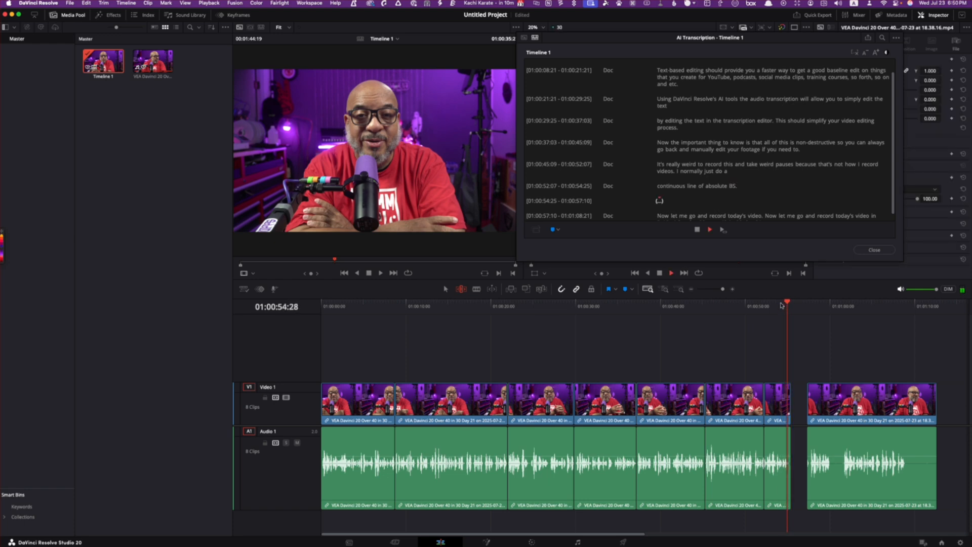
- Ripple-delete the empty gap left by the cut sentence and review playback past it
left_click(807, 306)
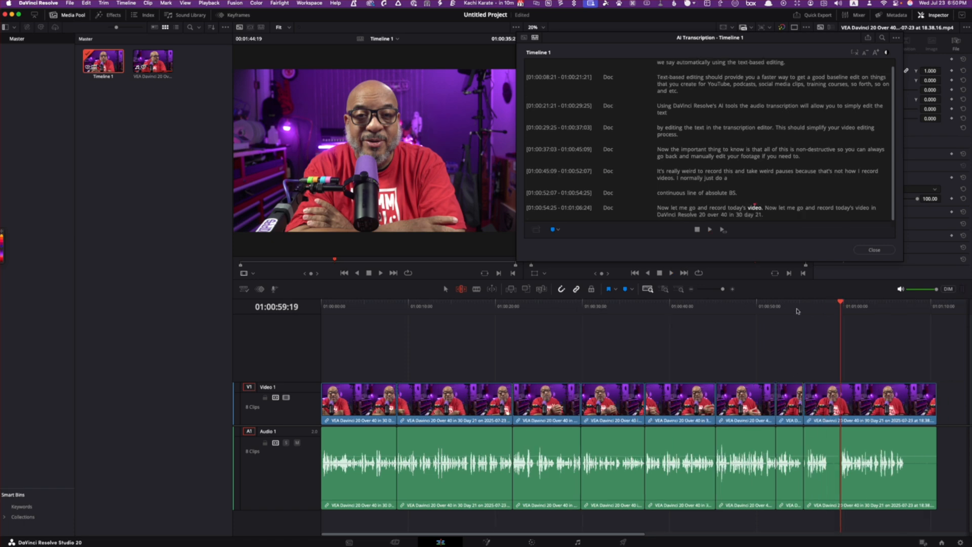
left_click(790, 305)
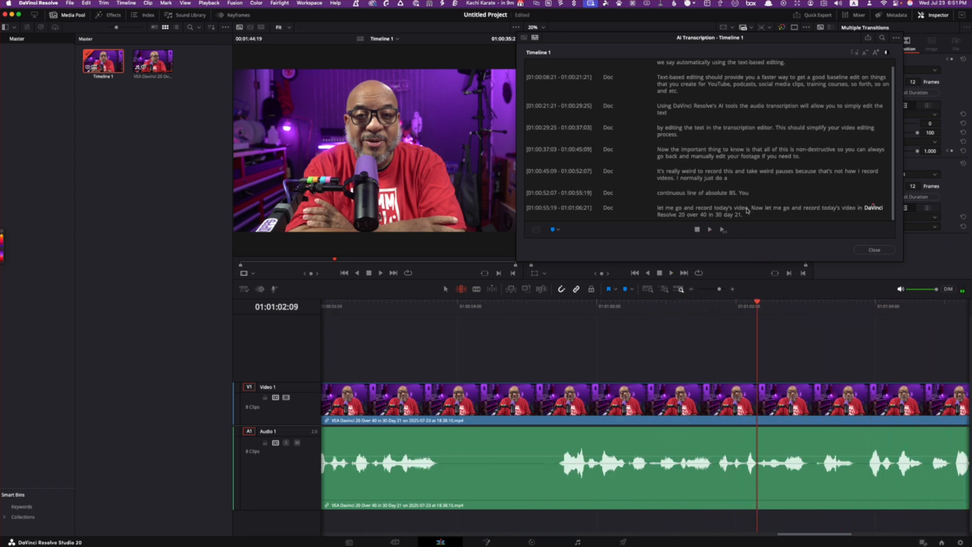
- Select the duplicated 'let me go and record today's video' phrase and delete it
left_click(700, 207)
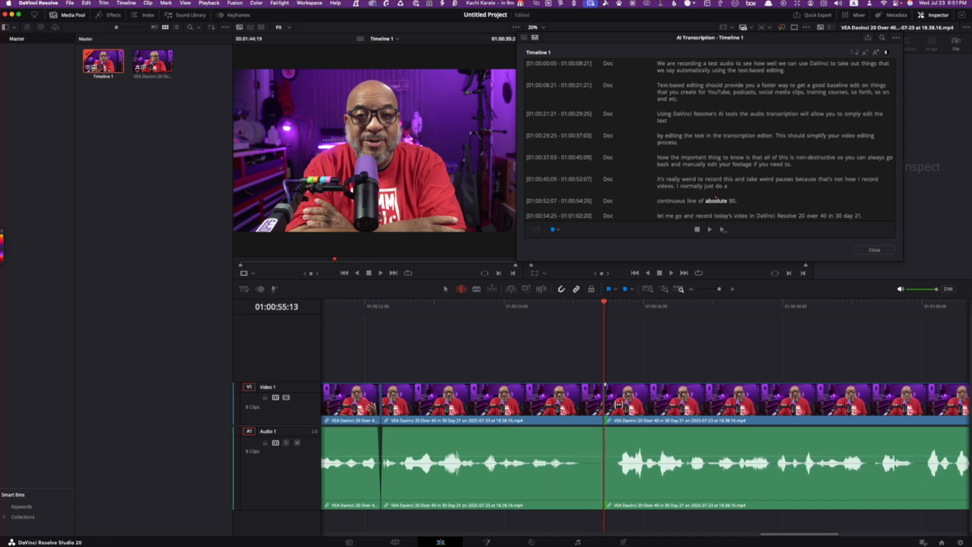
left_click(529, 301)
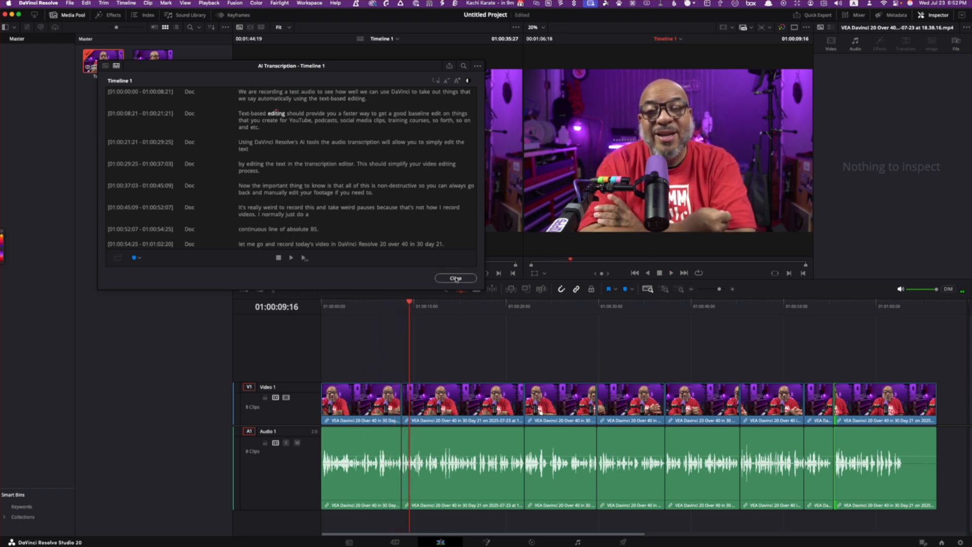
- Close the AI Transcription window to return to the Cut page timeline
left_click(455, 277)
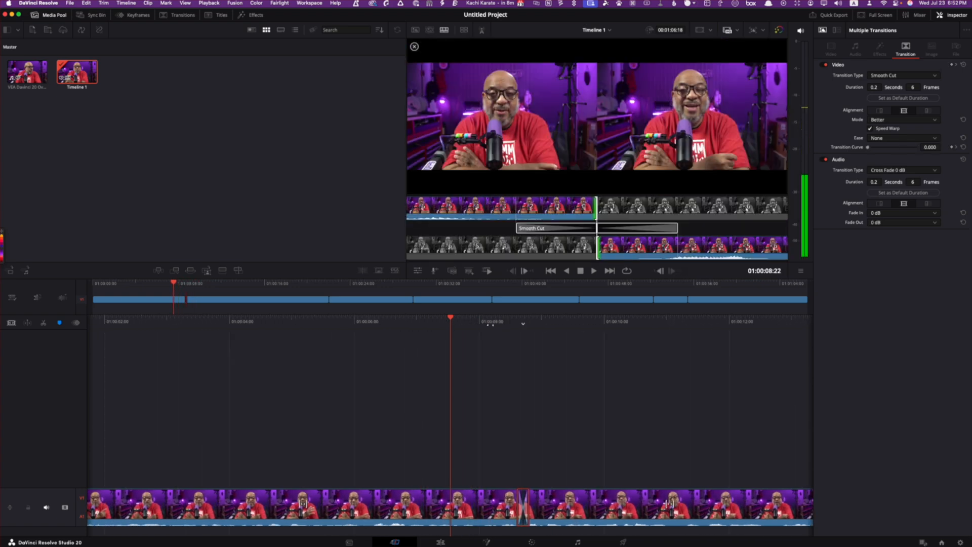
left_click(592, 270)
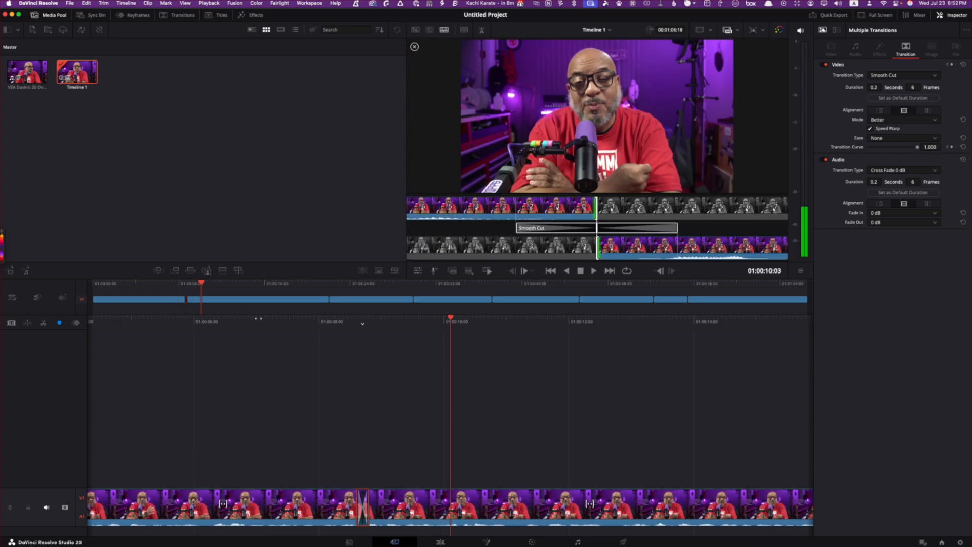
left_click(592, 270)
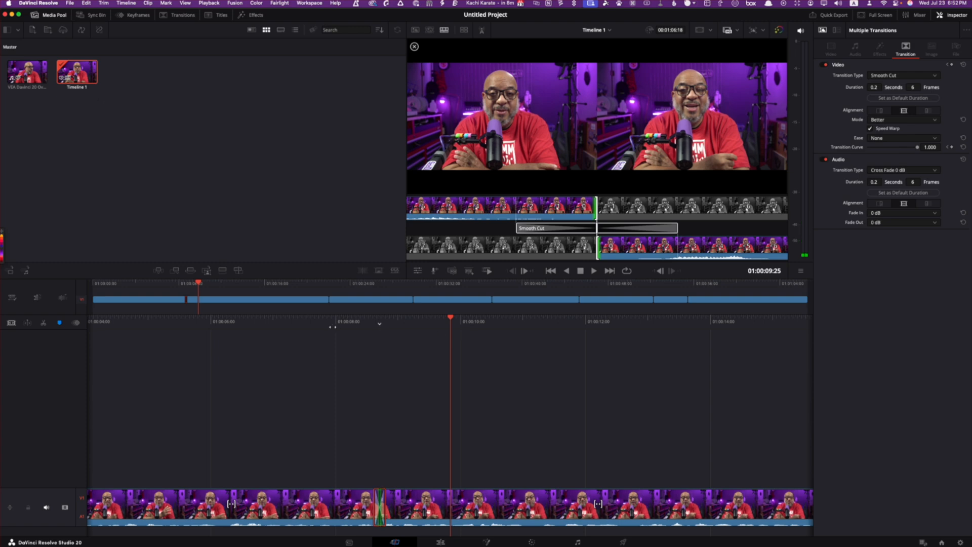
left_click(592, 270)
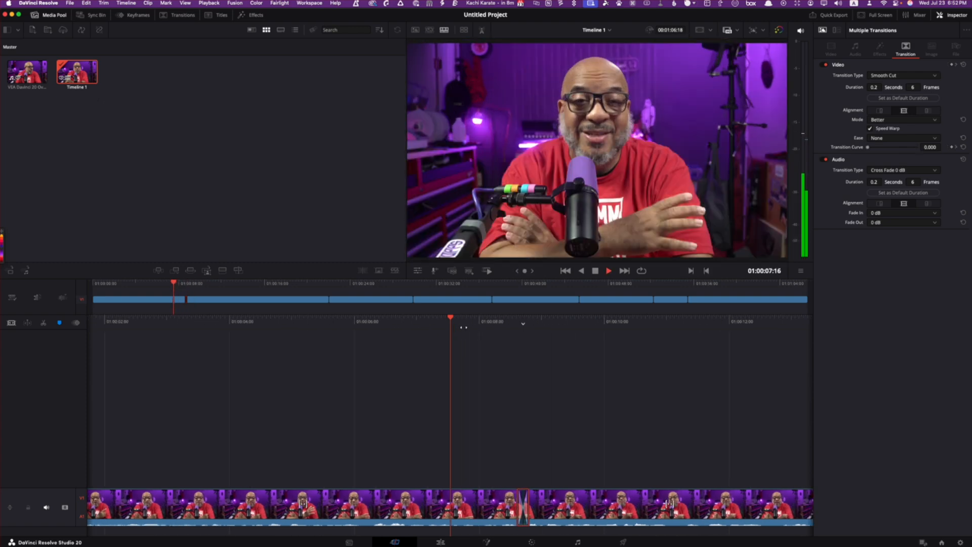
left_click(609, 270)
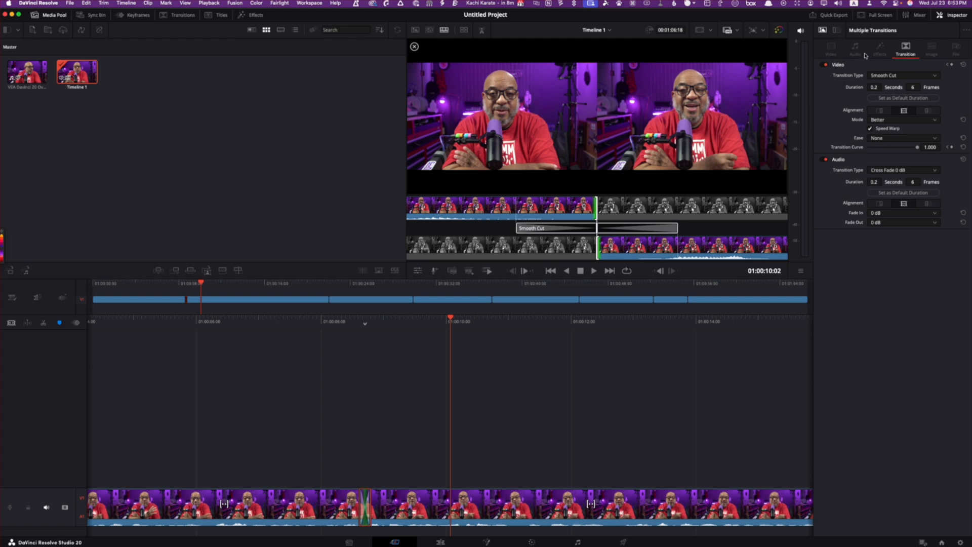
mouse_move(409, 360)
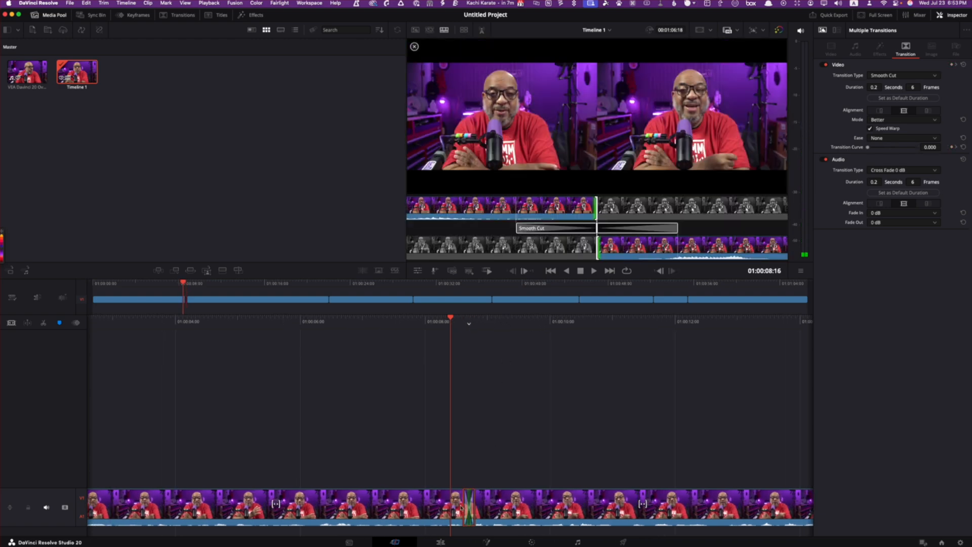
left_click(414, 47)
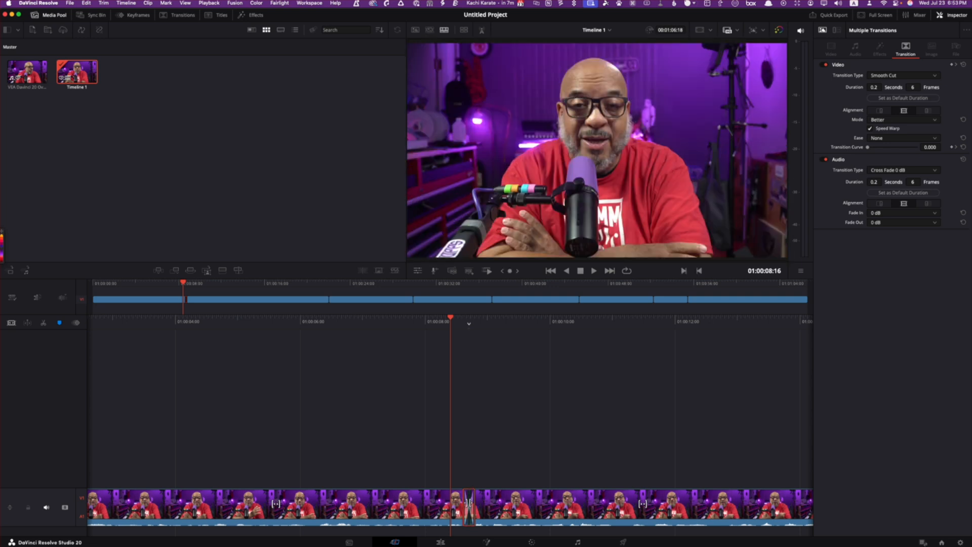